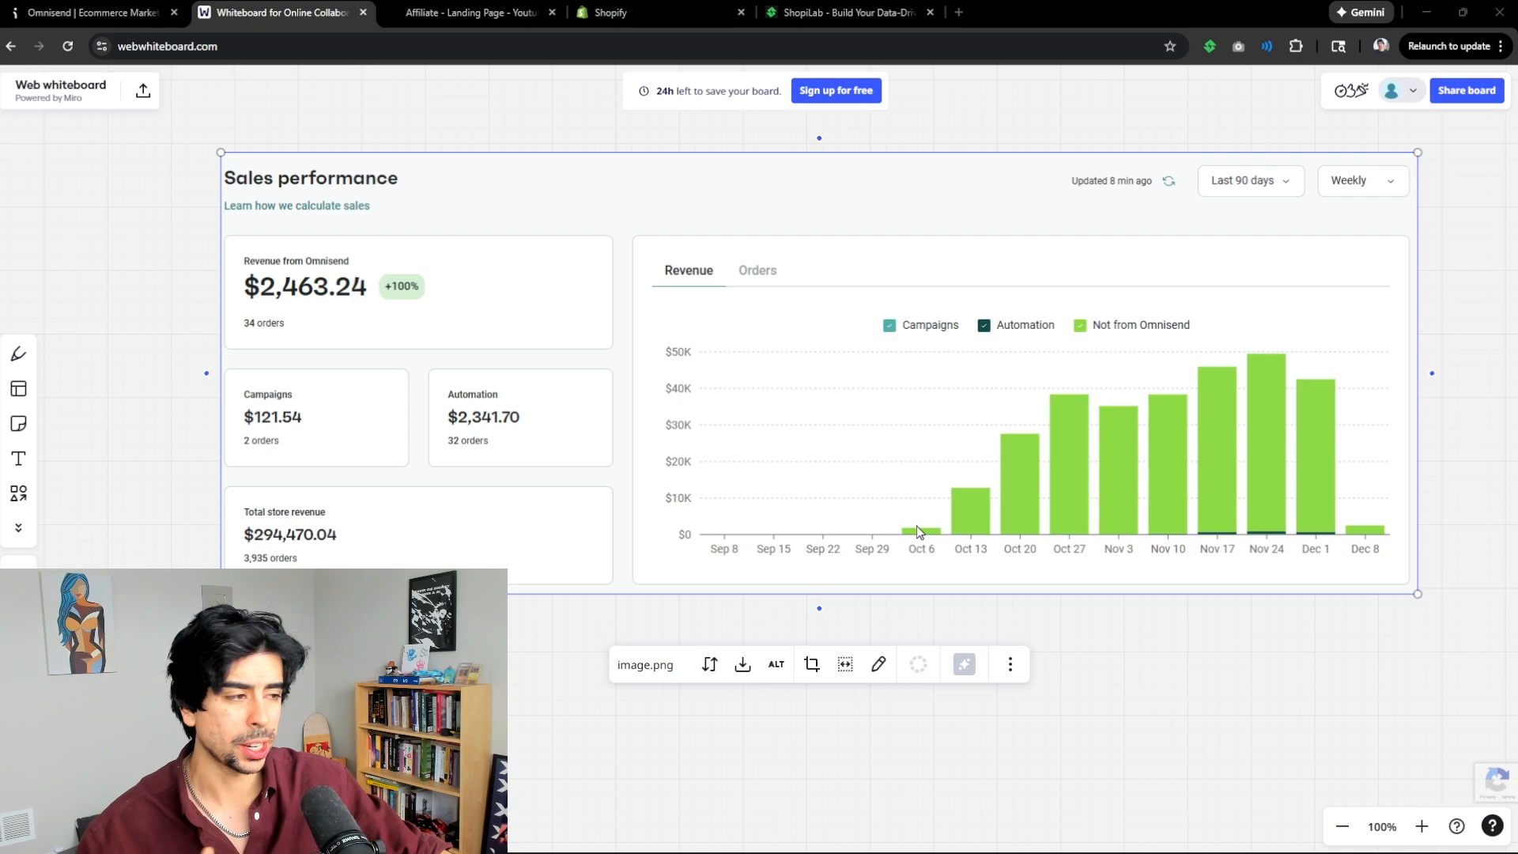
pyautogui.moveTo(1083, 532)
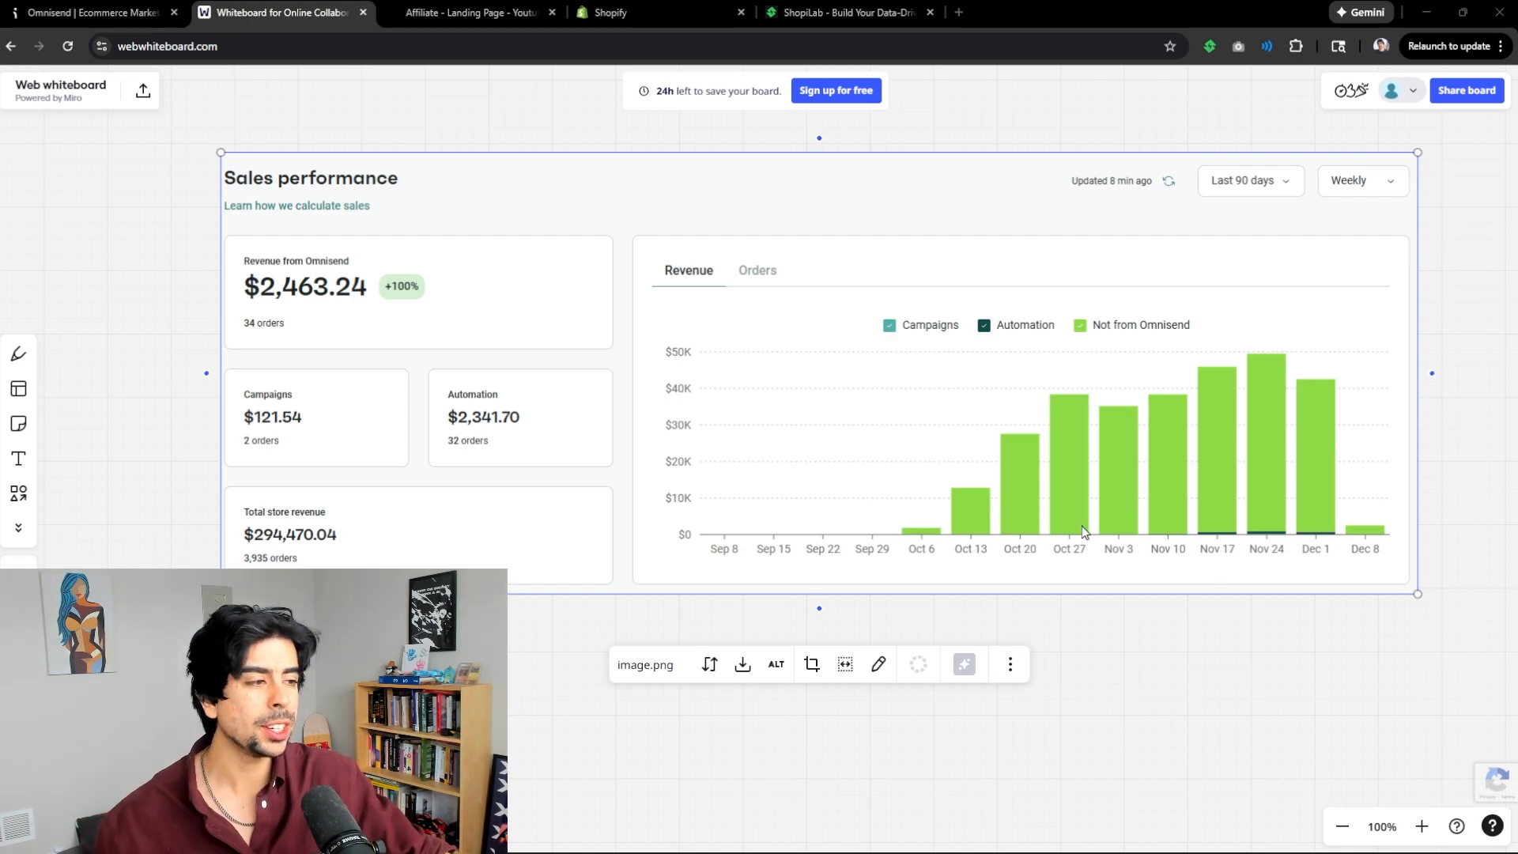
pyautogui.moveTo(1258, 585)
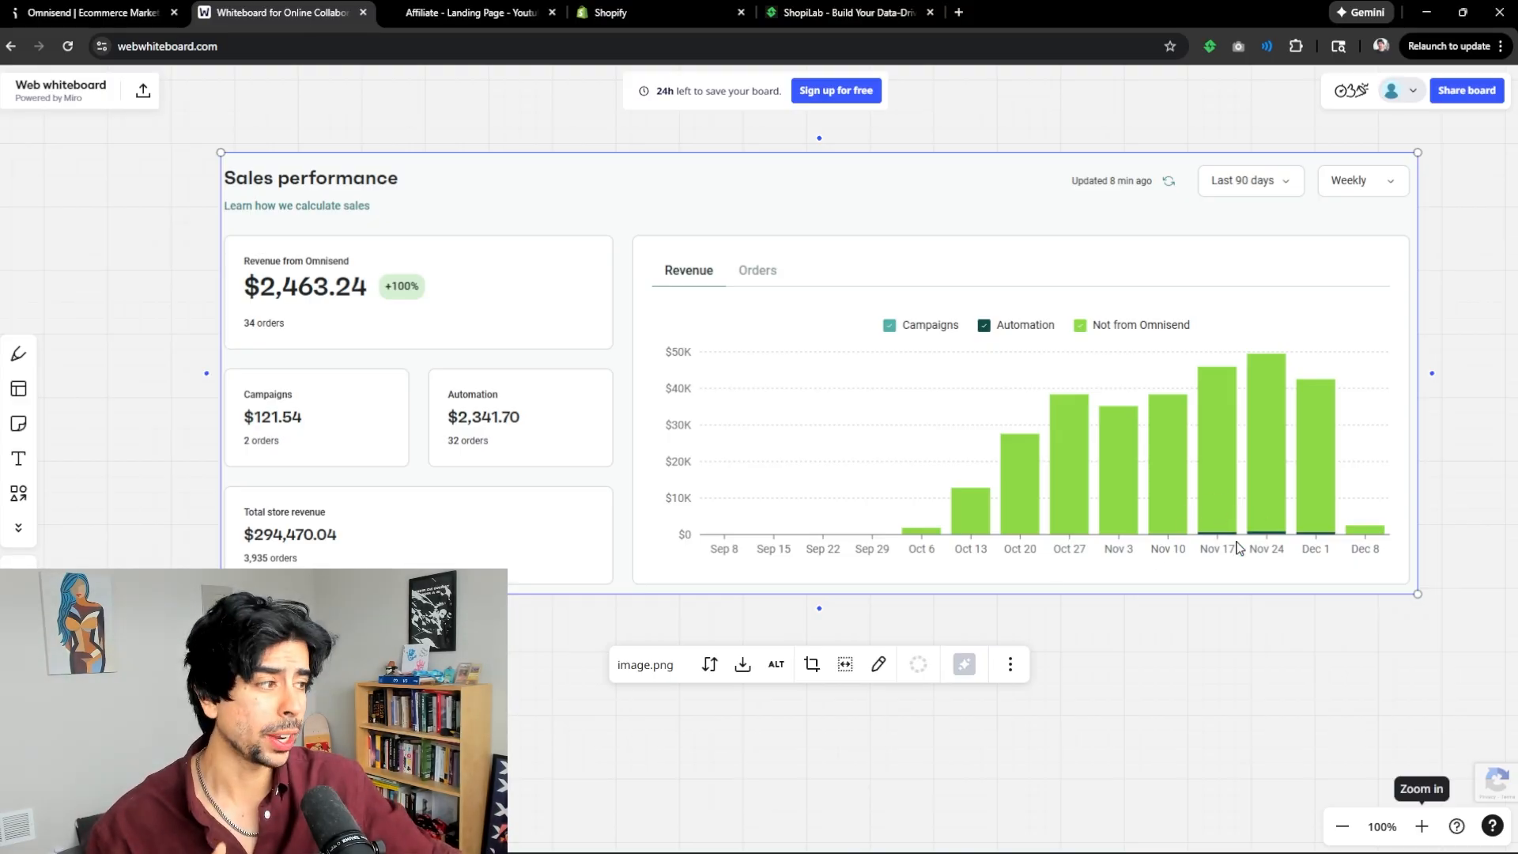
pyautogui.moveTo(1202, 514)
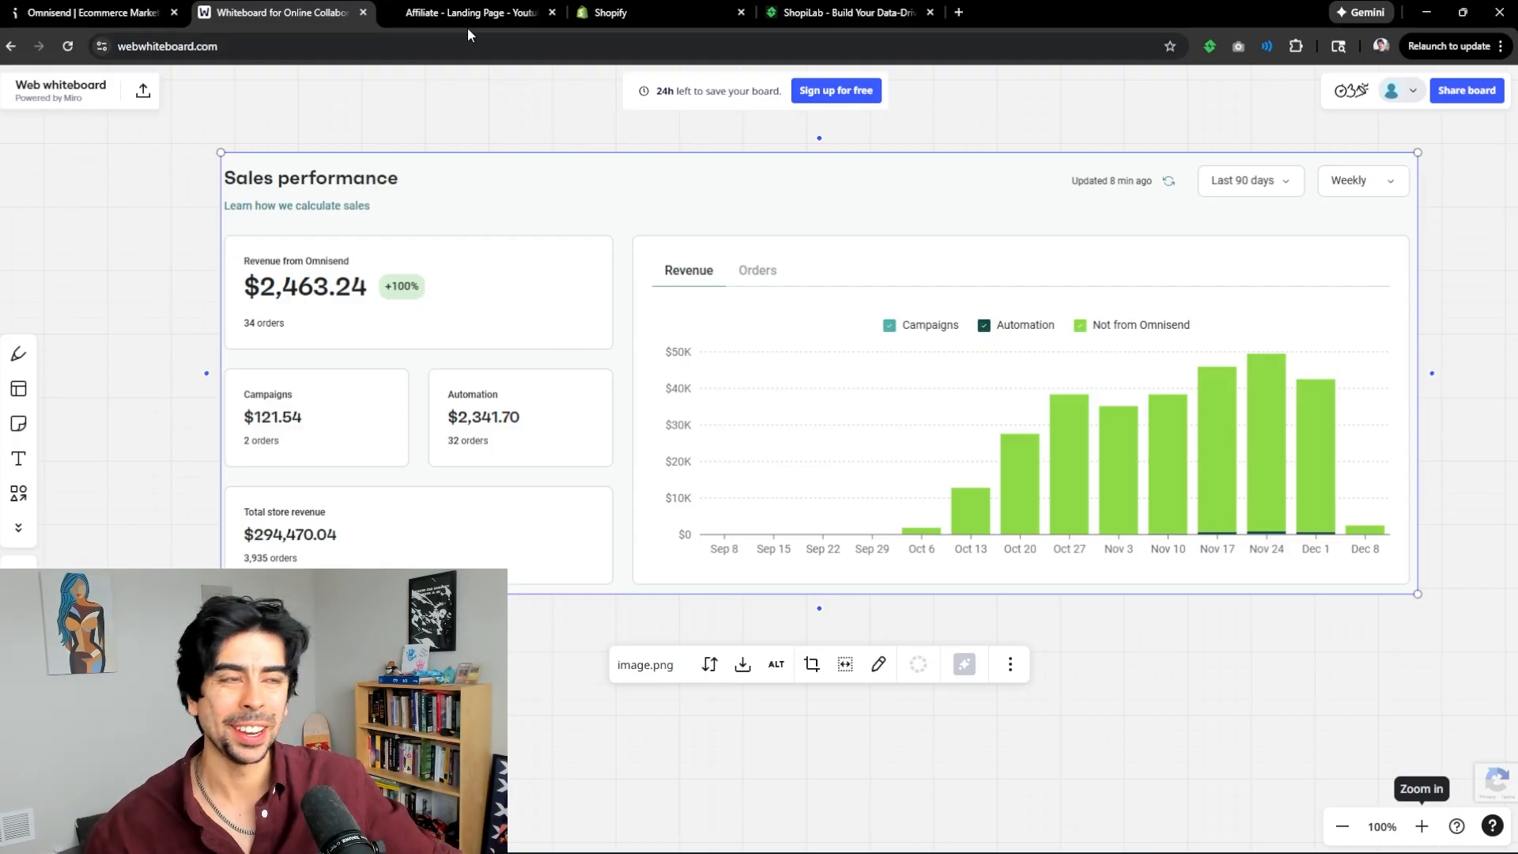
# - Switch from the Miro sales-performance board to the ShopiLab homepage
pyautogui.click(471, 12)
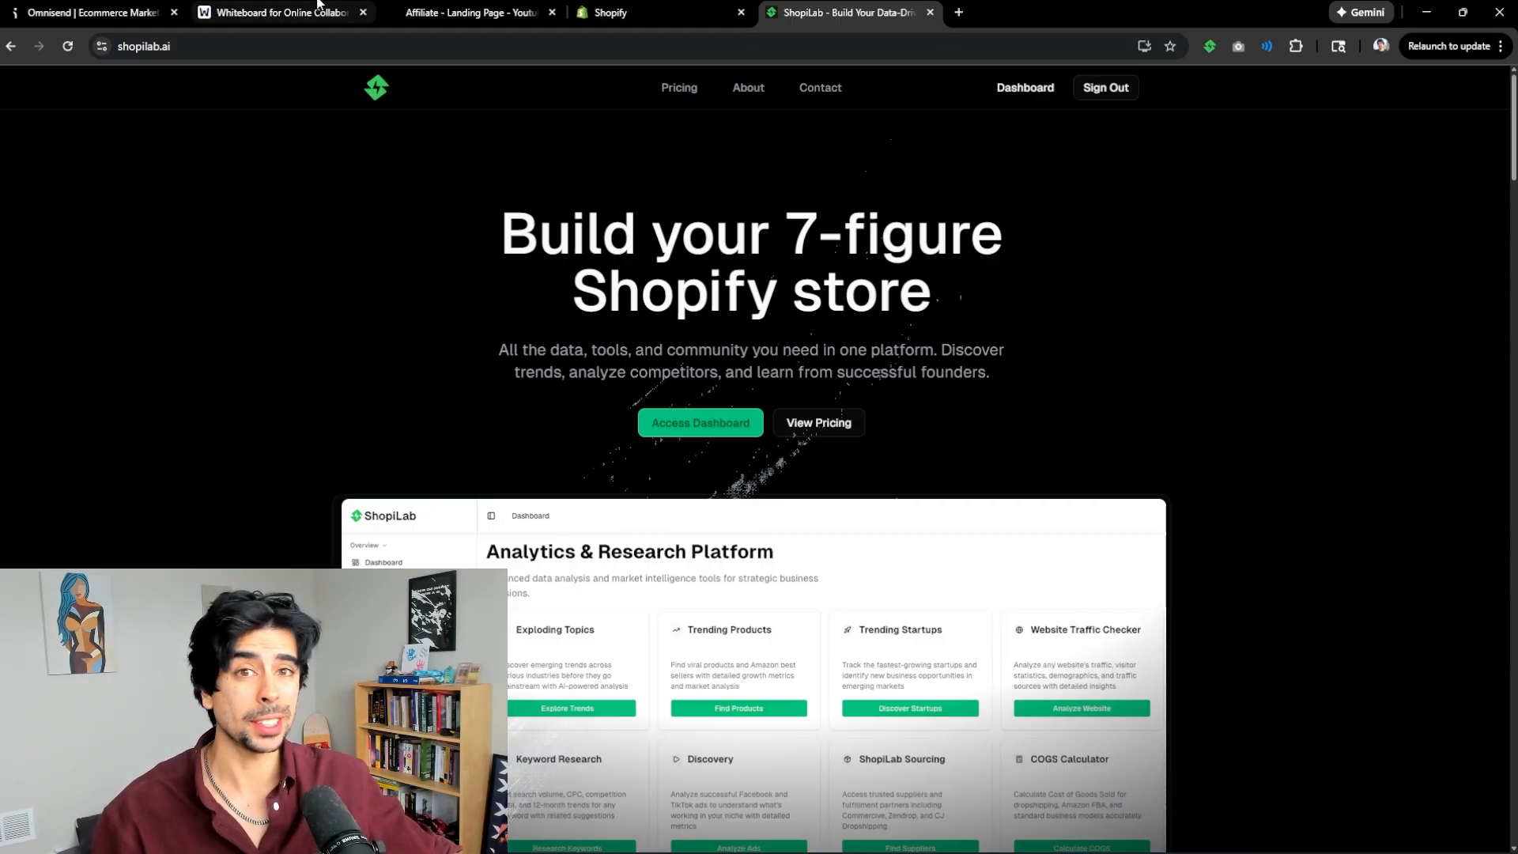
# - Bring up the Omnisend email and SMS marketing affiliate landing page
pyautogui.click(479, 13)
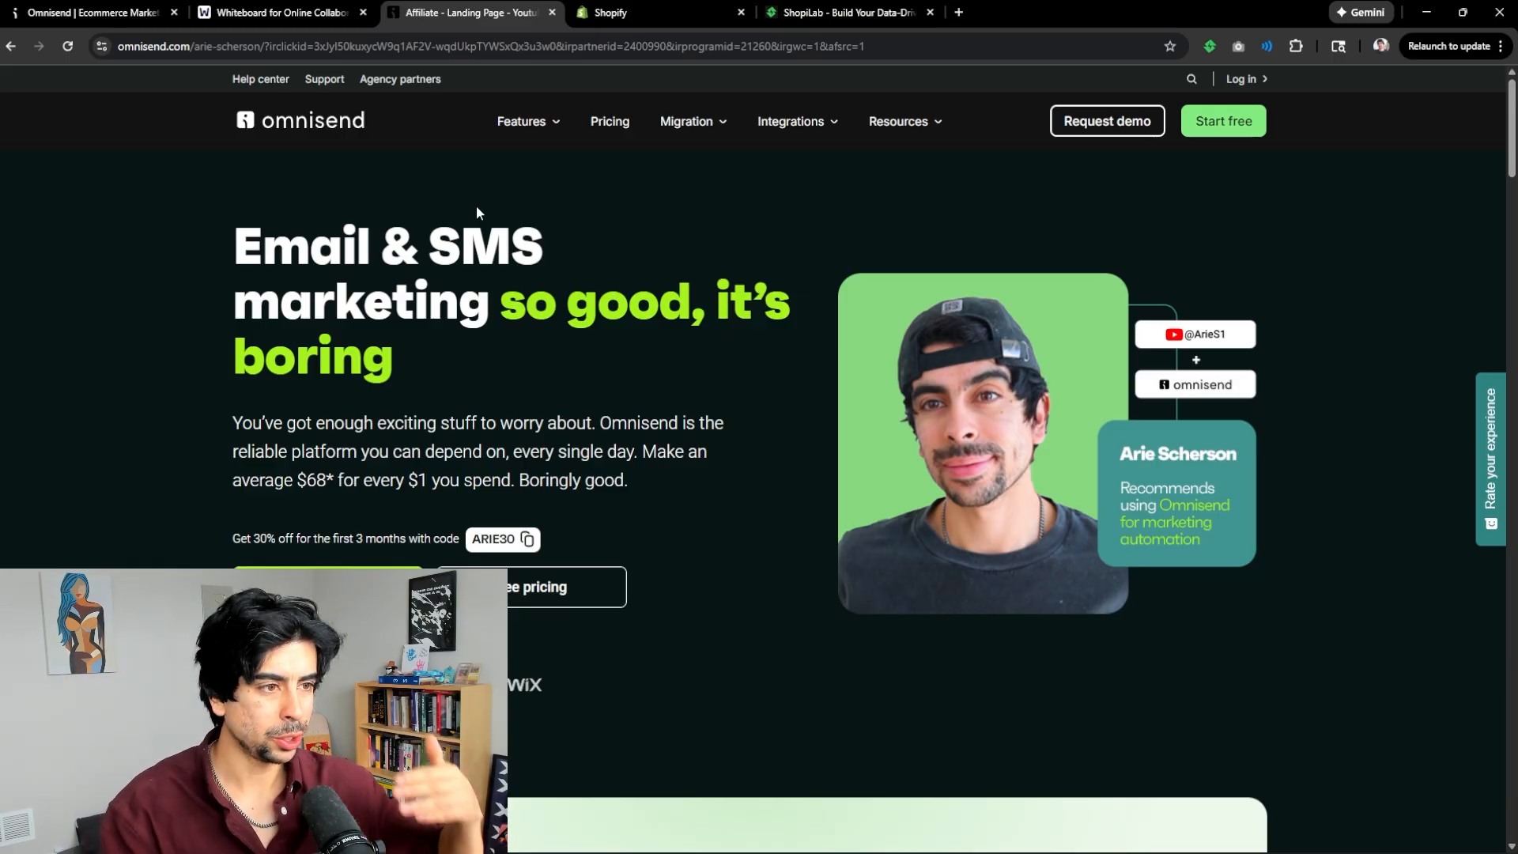
# - Return to the Miro whiteboard showing the Omnisend sales-performance screenshot
pyautogui.click(285, 13)
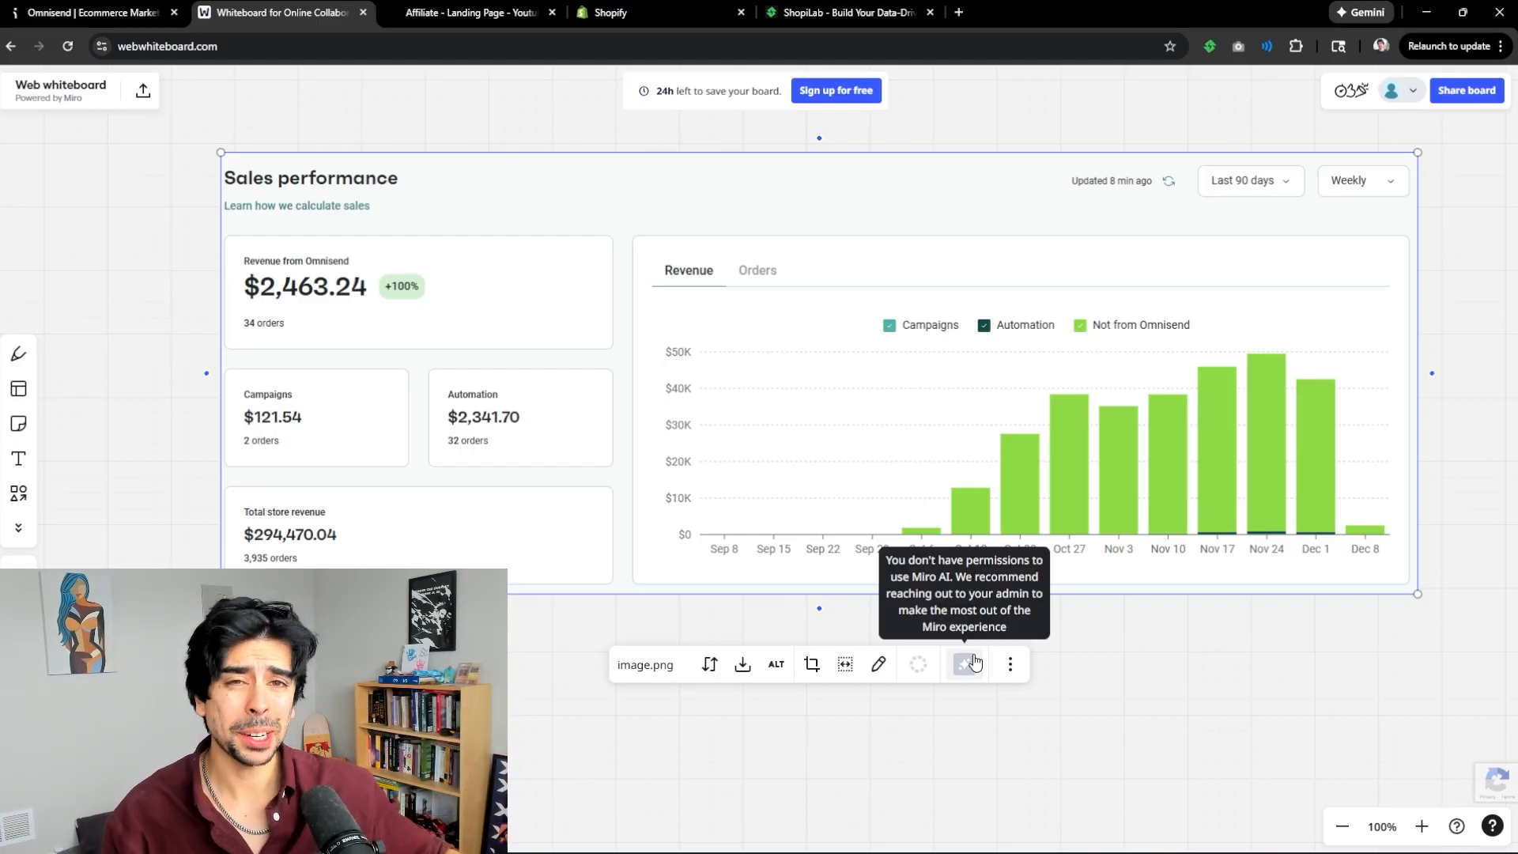
# - Switch to Omnisend's AI features page headlined 'Oh no. AI's taking my job.'
pyautogui.click(471, 13)
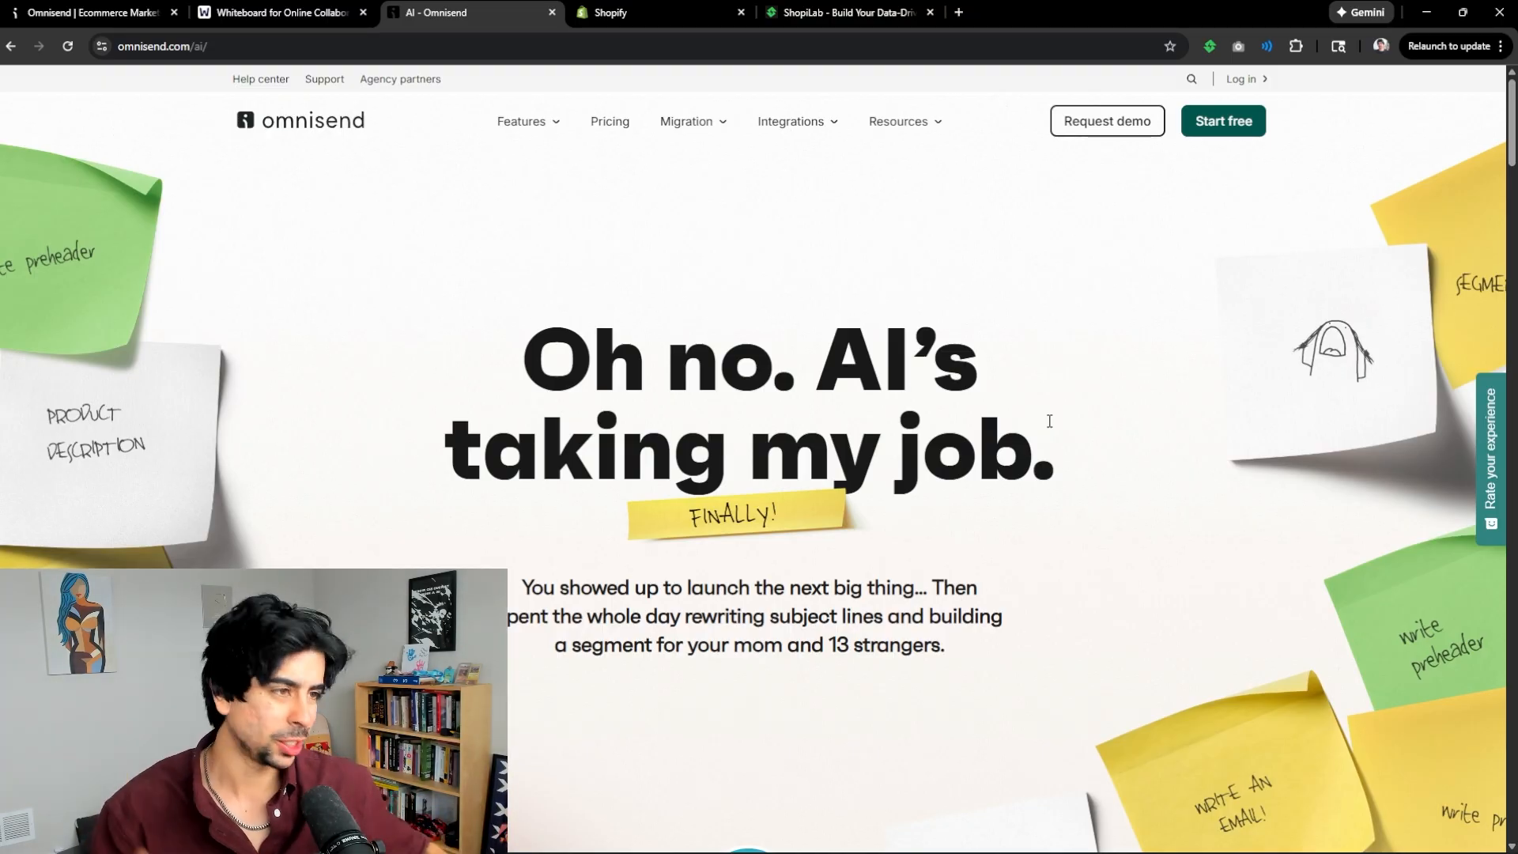
# - Scroll the AI page past content, personalization and smart segmentation to the testimonials
pyautogui.scroll(-3)
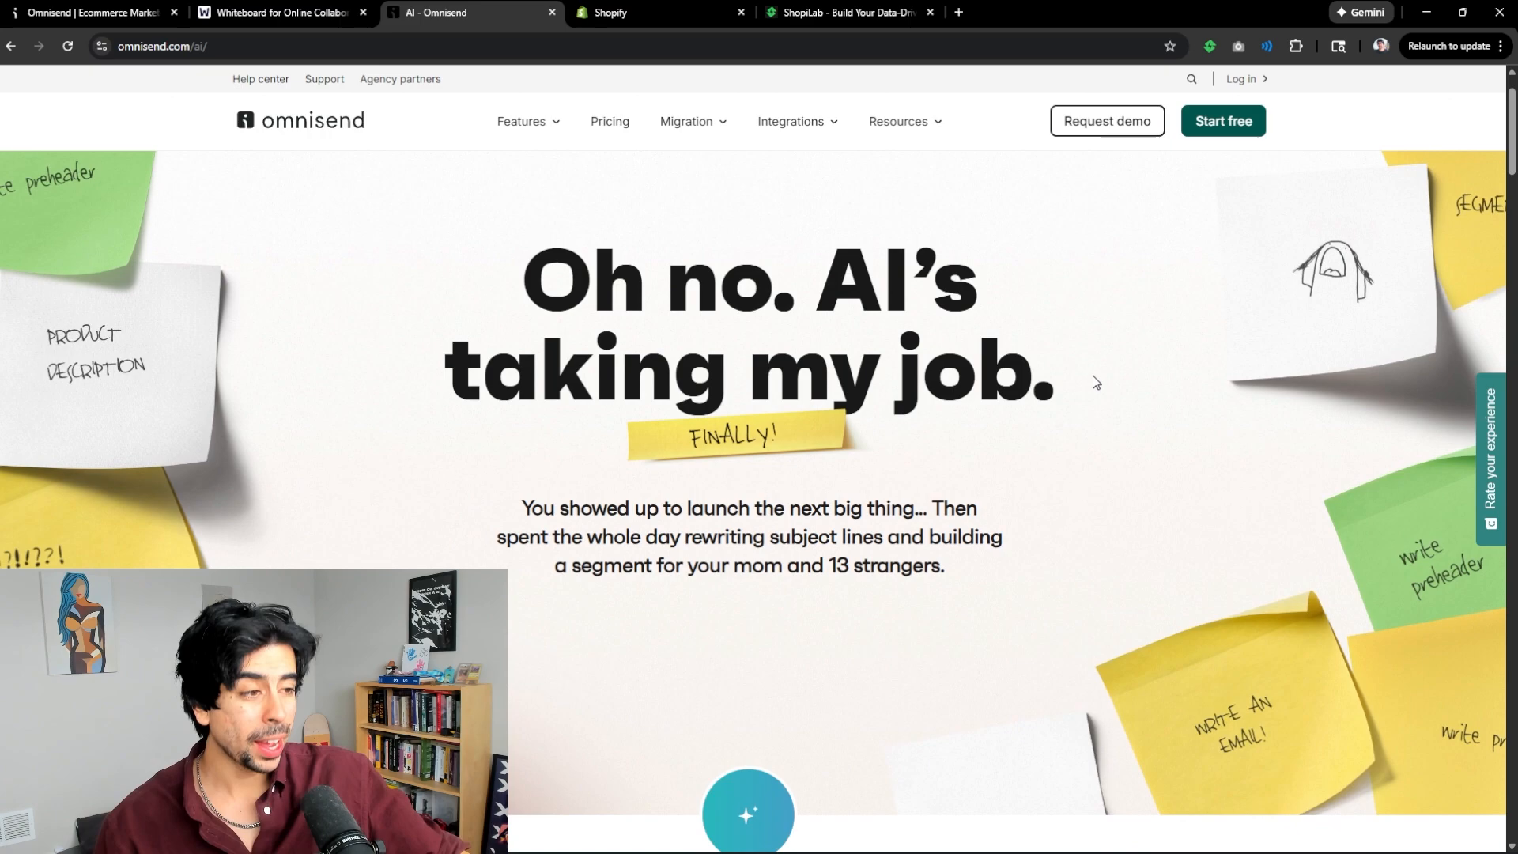
pyautogui.scroll(-3)
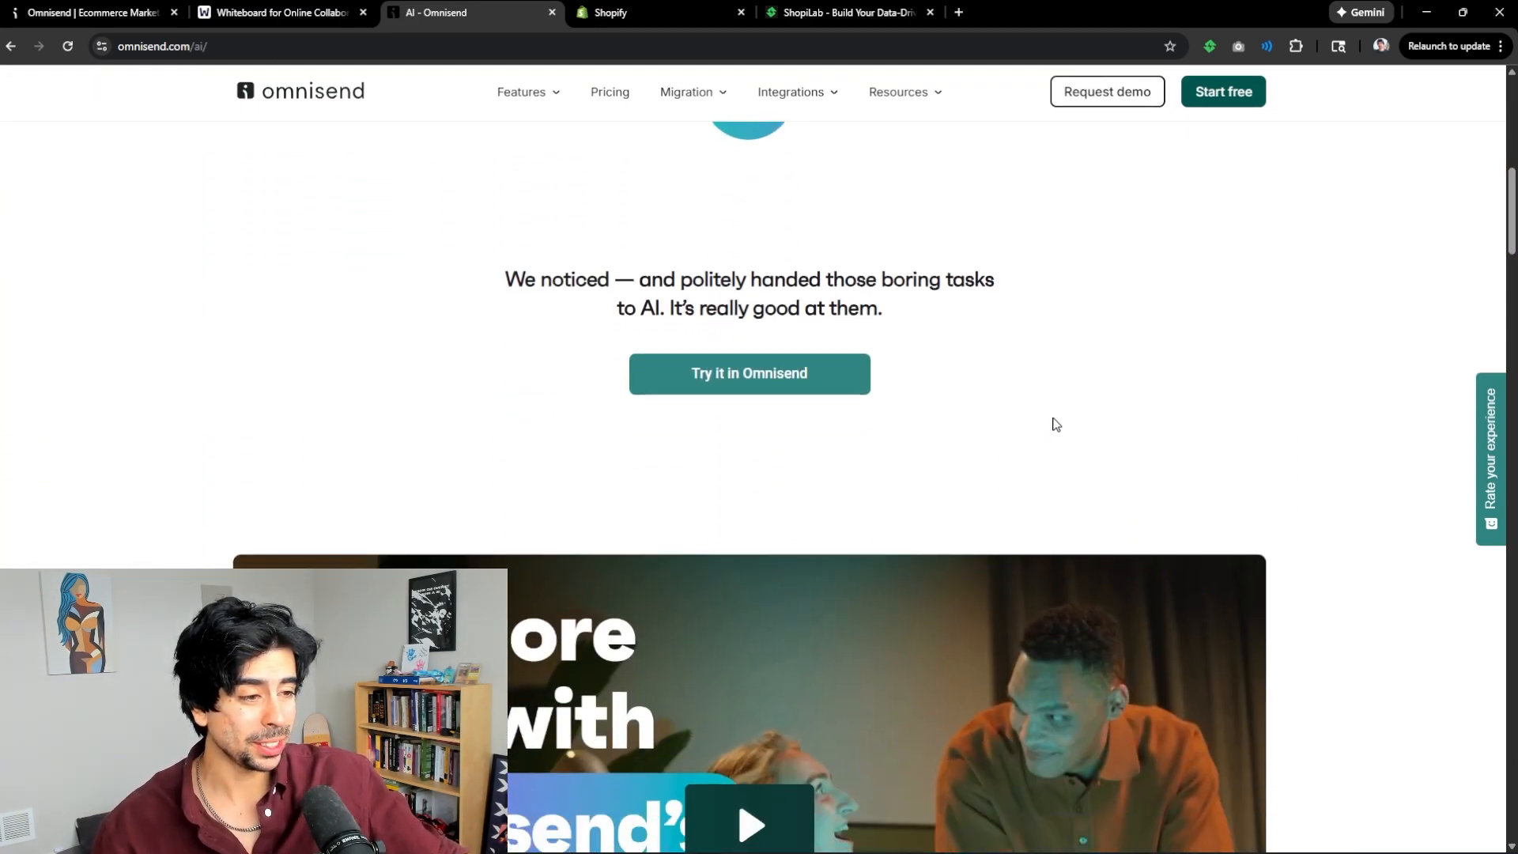
pyautogui.scroll(-3)
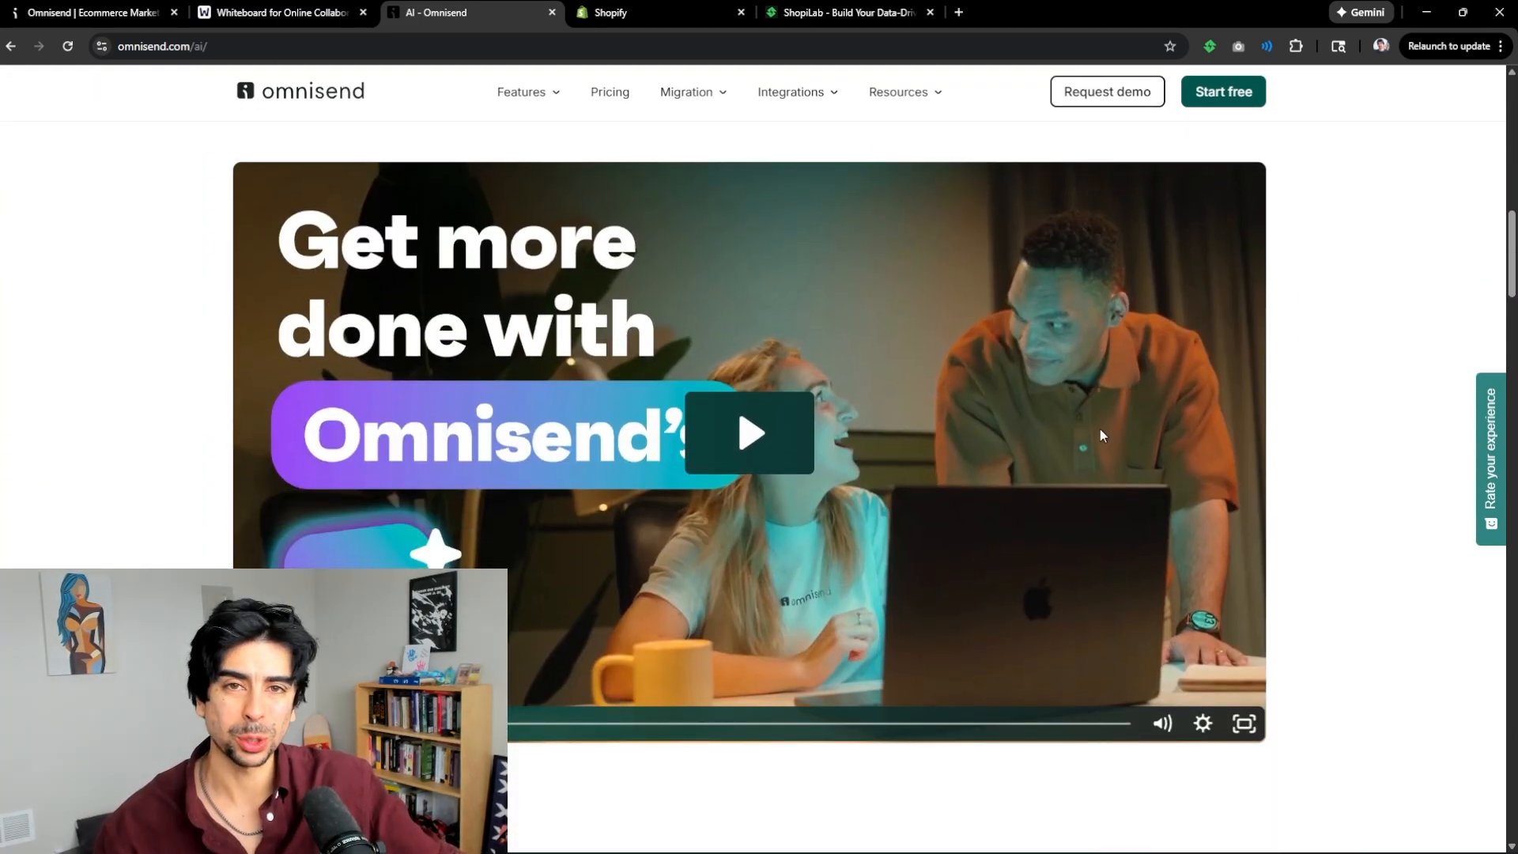
pyautogui.scroll(-3)
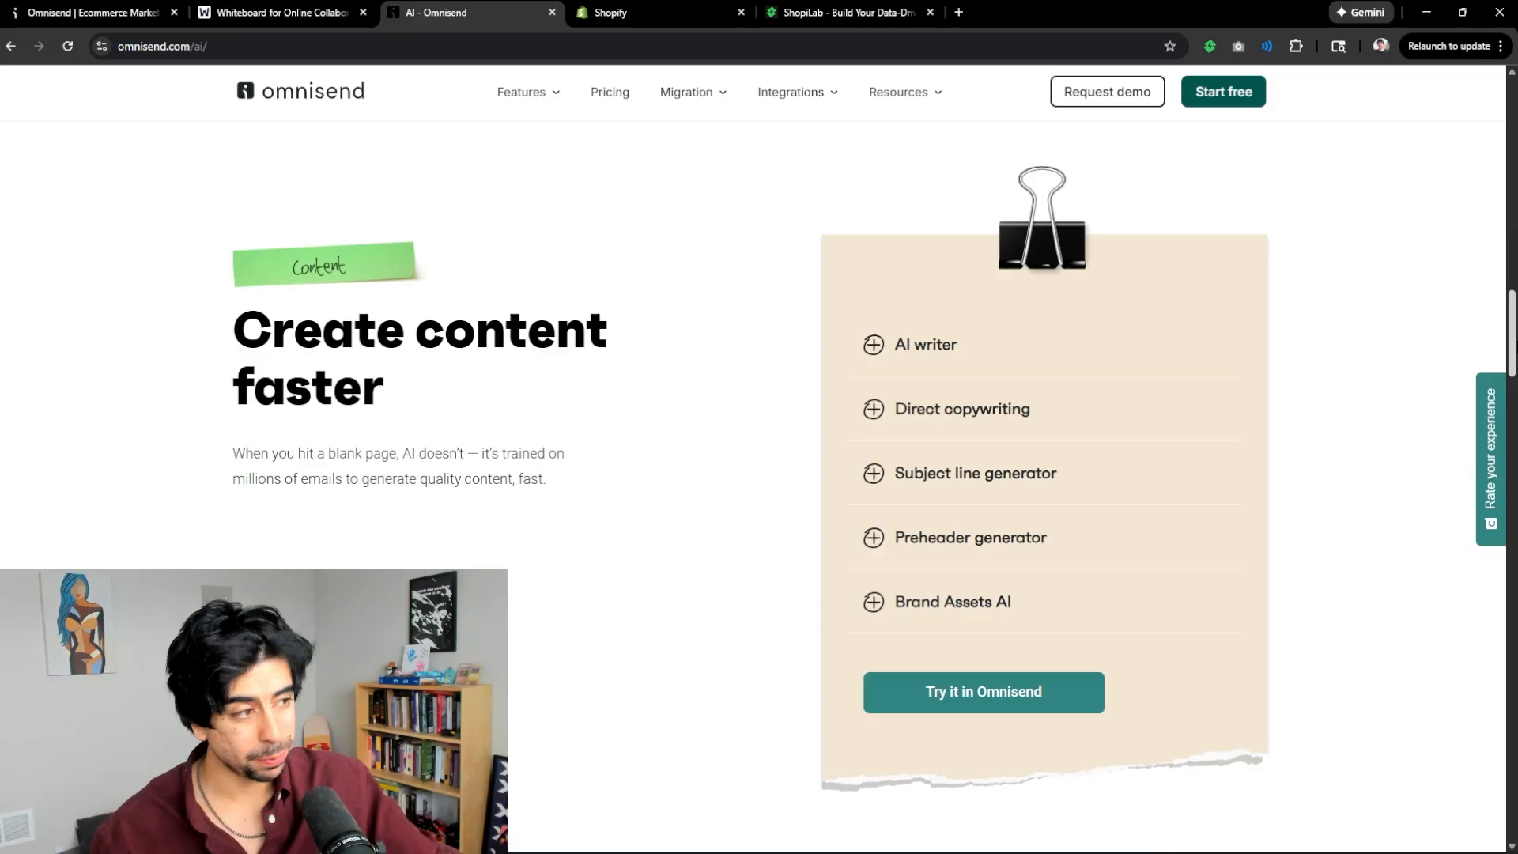
pyautogui.scroll(-3)
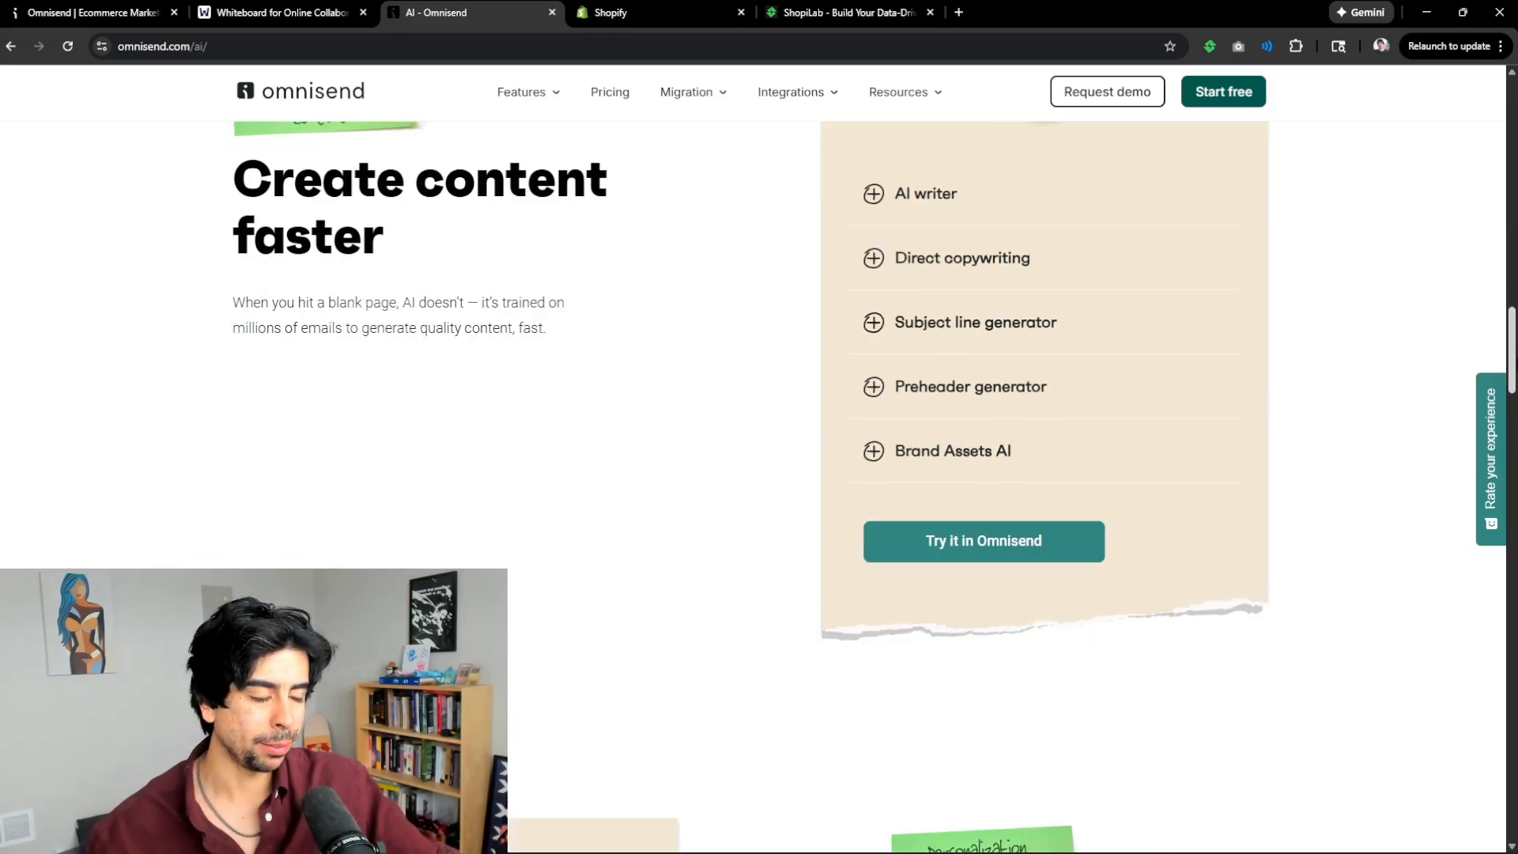
pyautogui.scroll(-3)
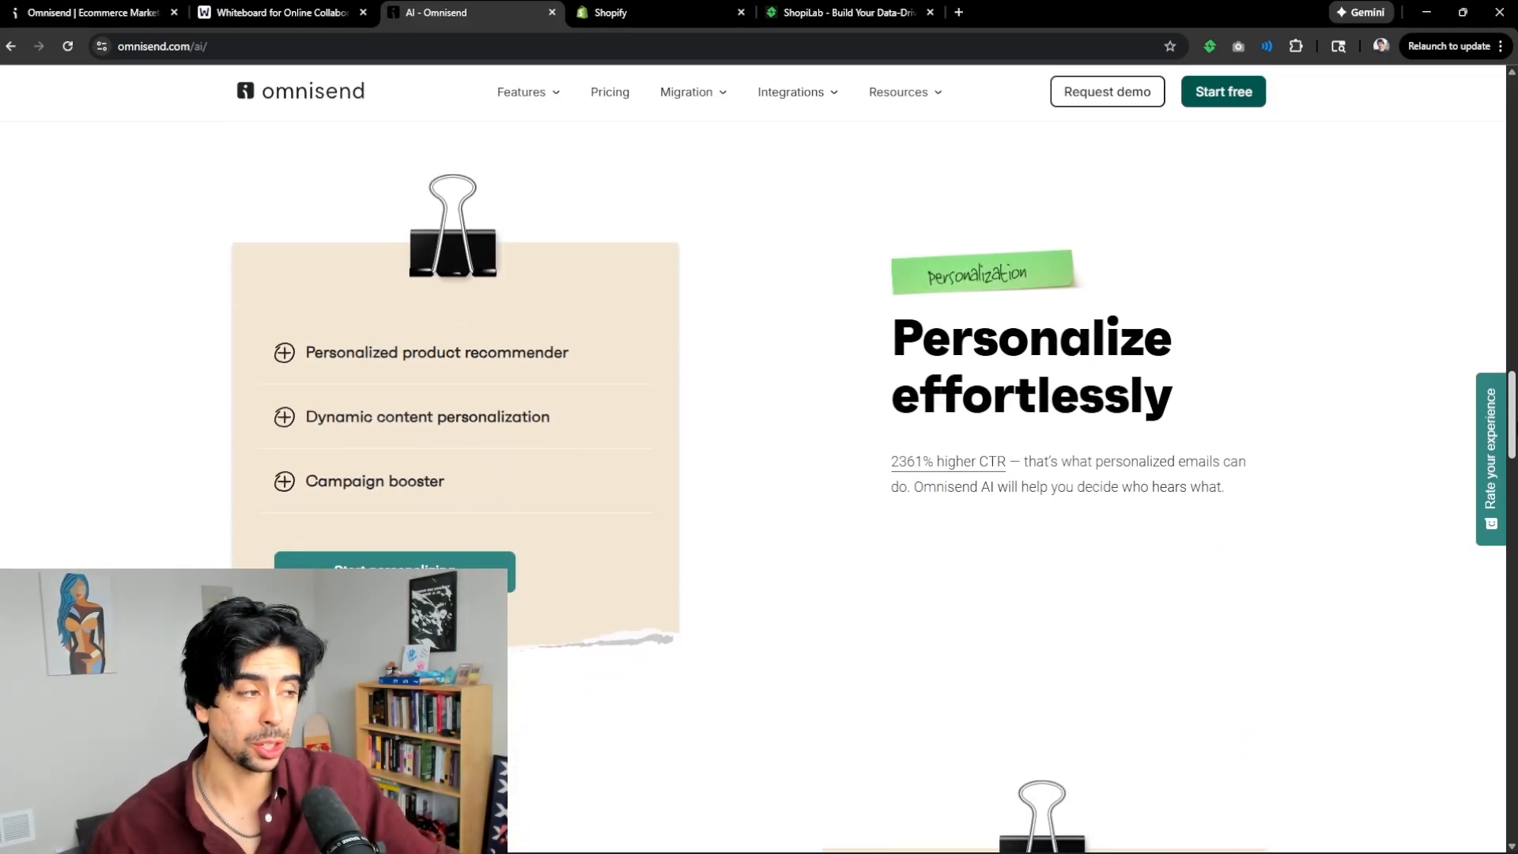
pyautogui.scroll(-3)
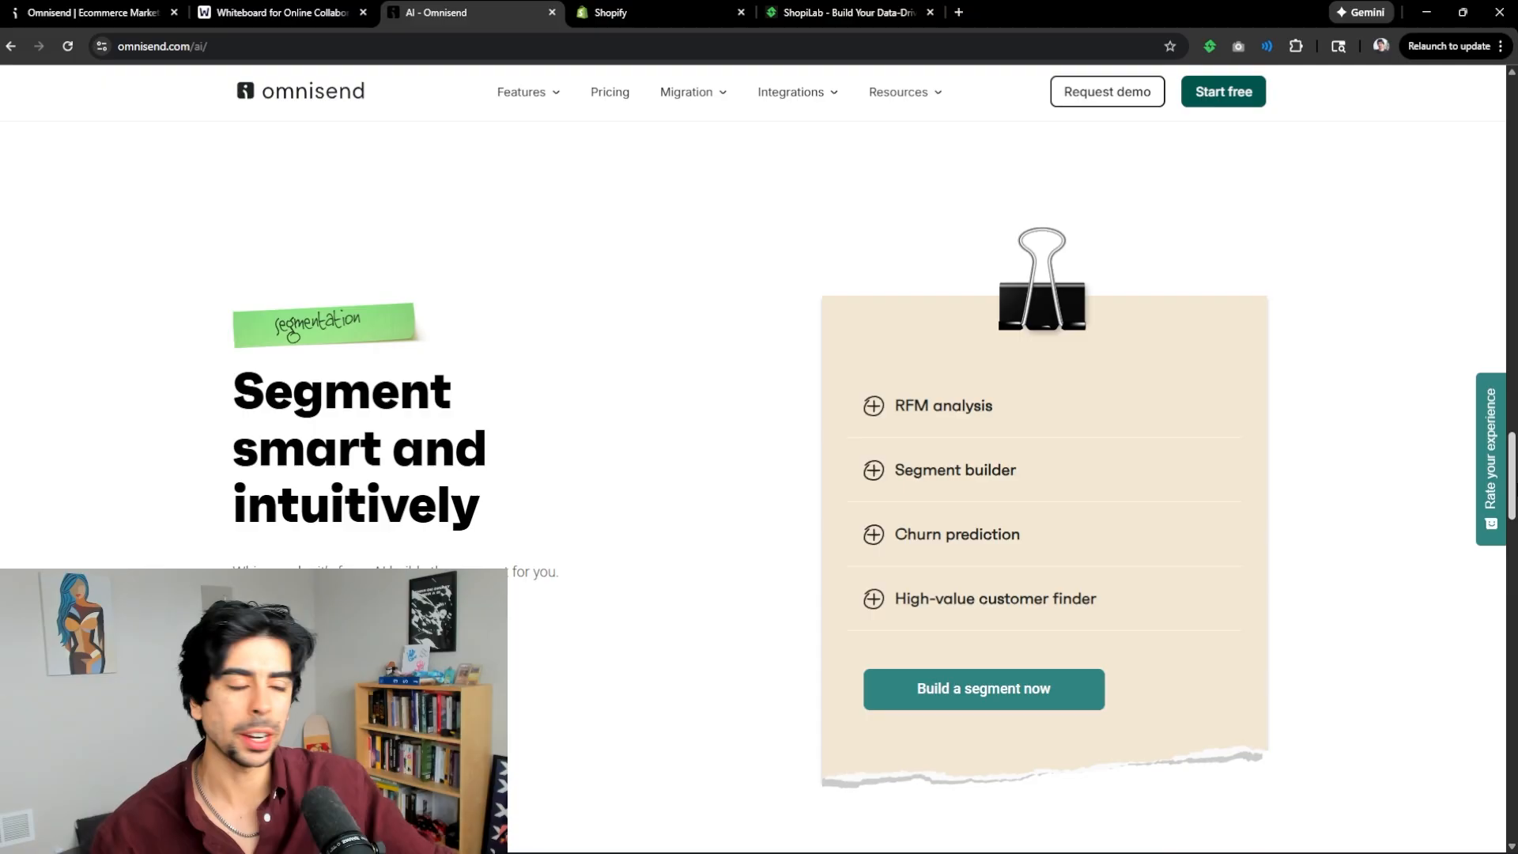
pyautogui.scroll(-3)
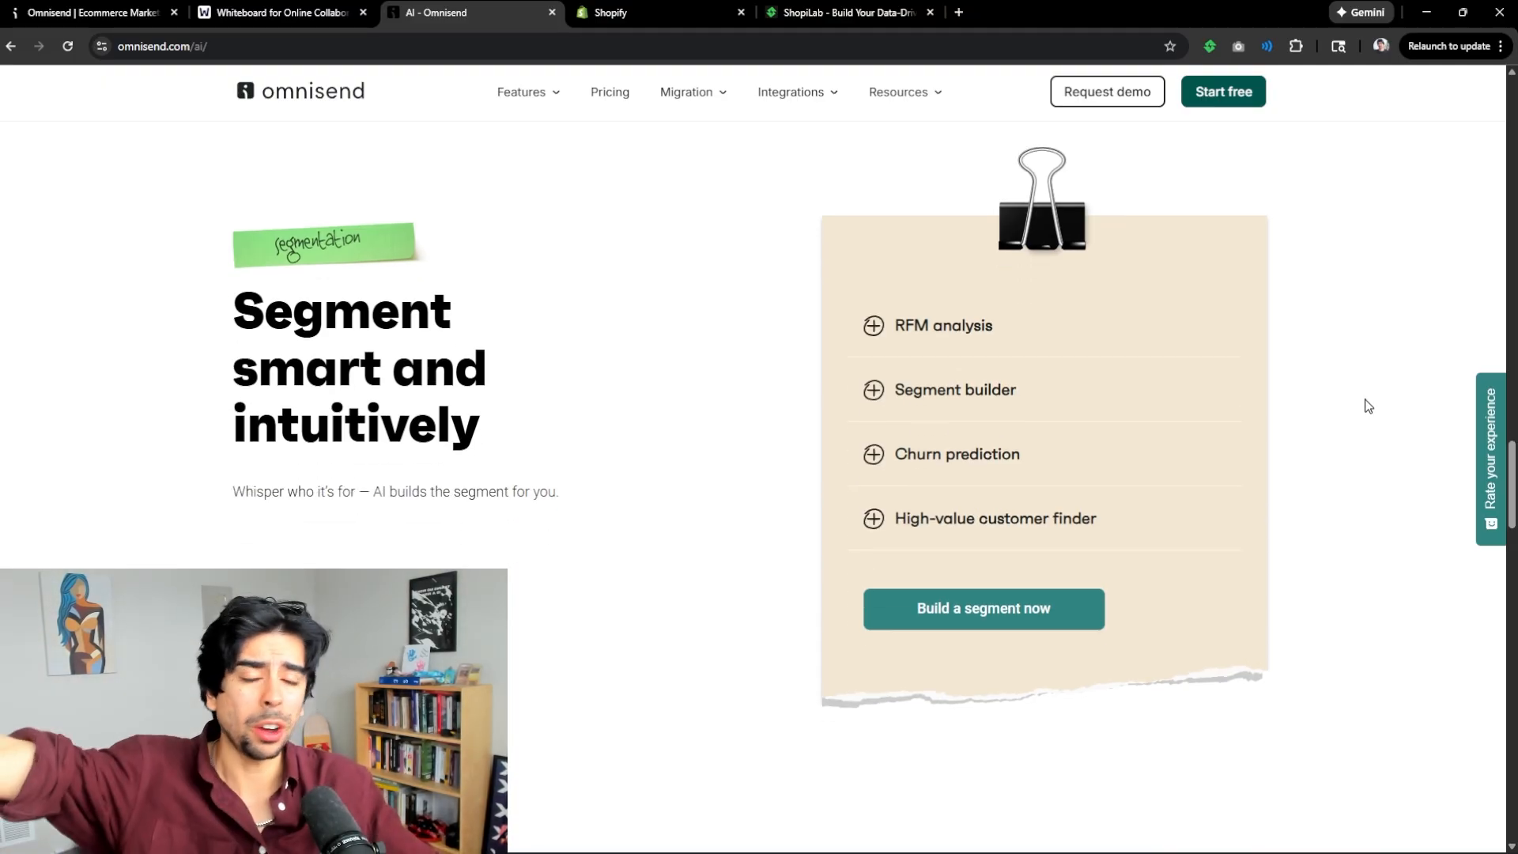
pyautogui.moveTo(1360, 370)
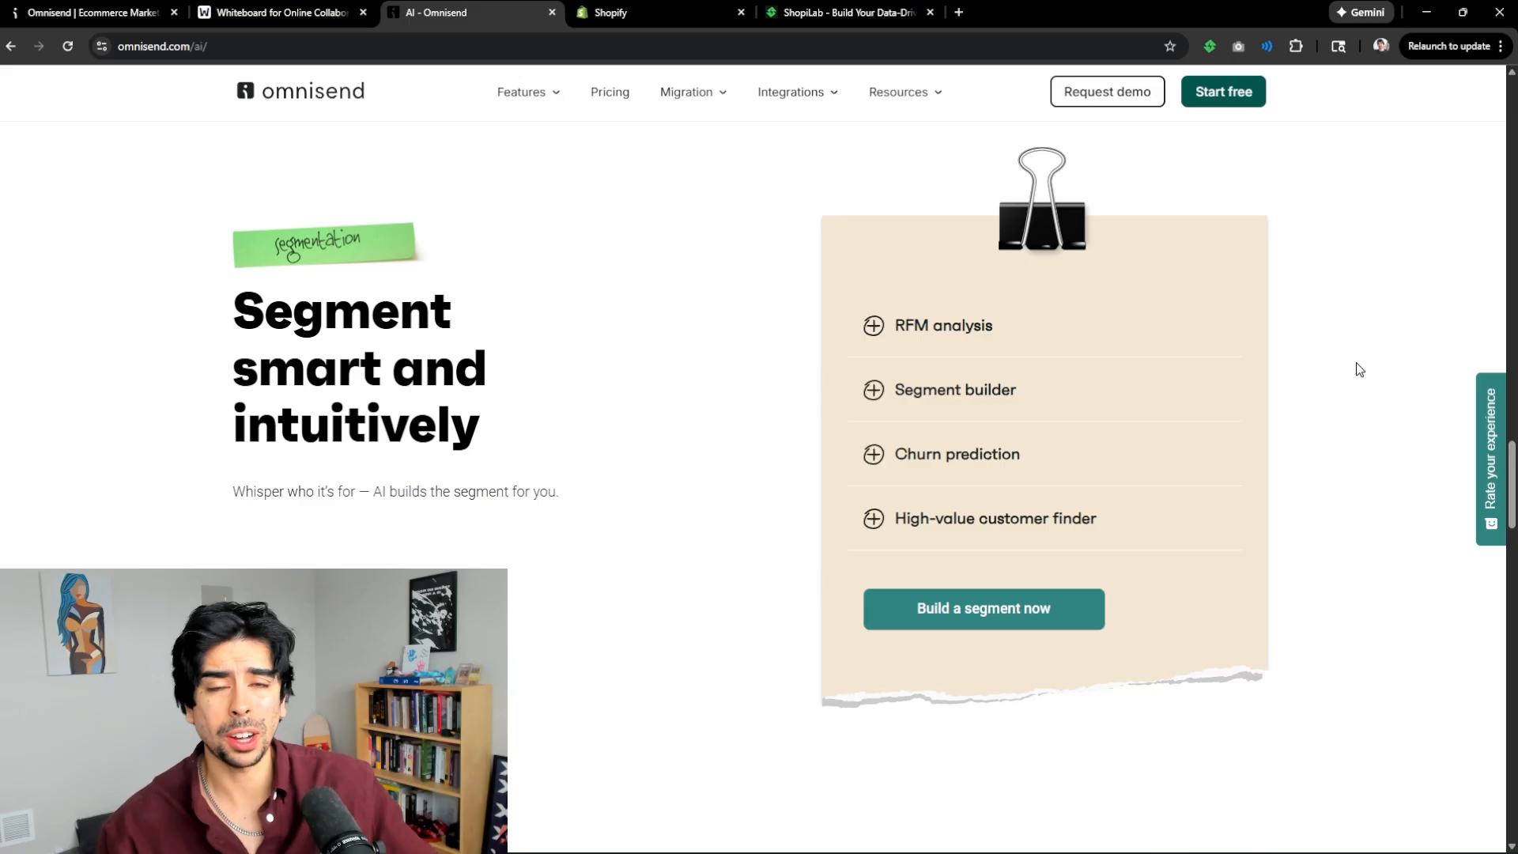
pyautogui.scroll(-3)
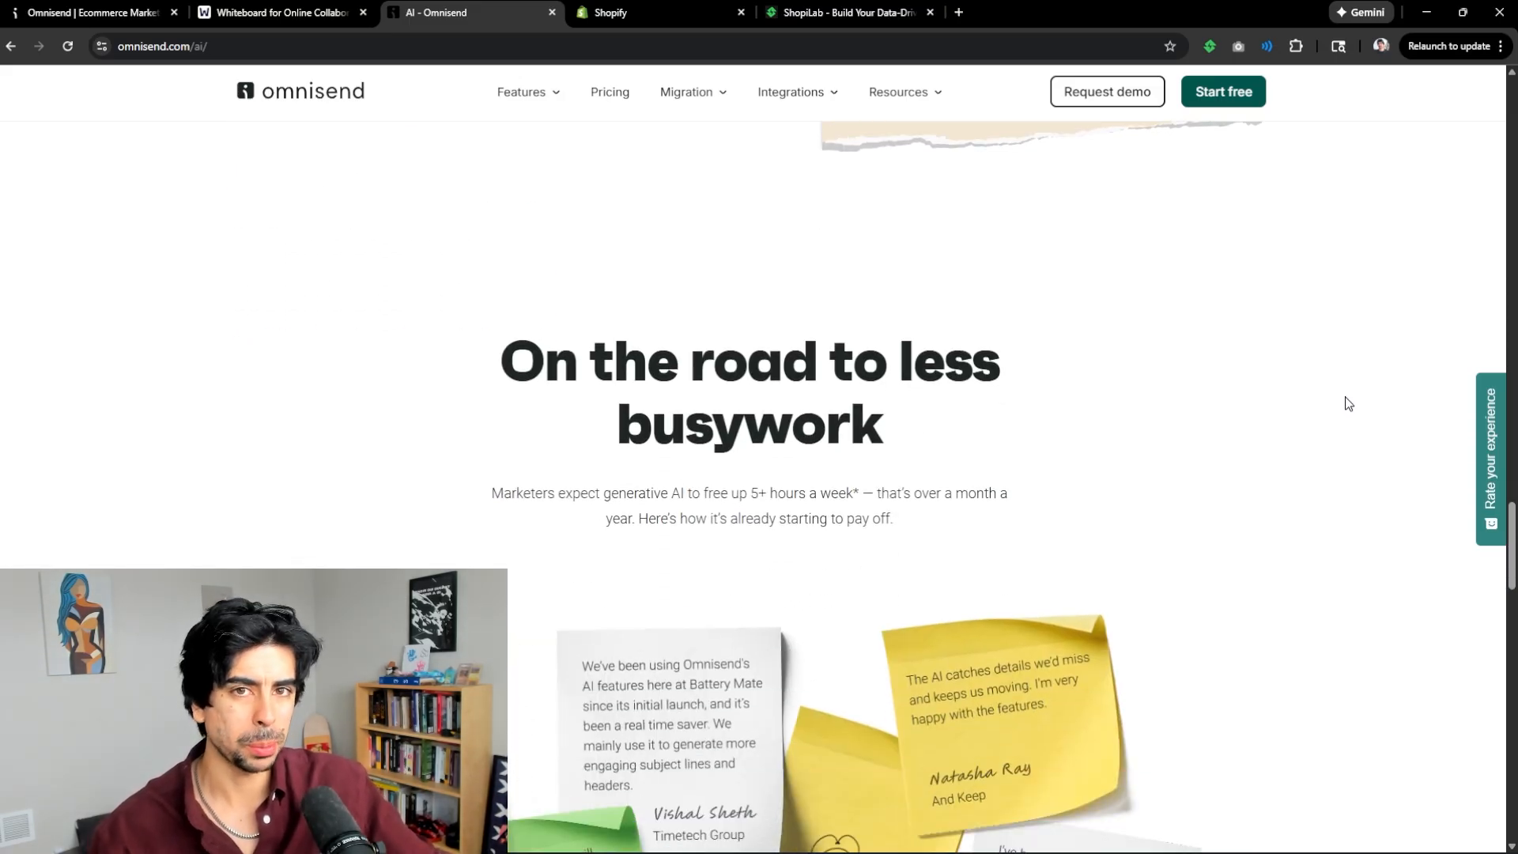
# - Finish the customer testimonials and switch to the Astiere store's Shopify admin home
pyautogui.scroll(-3)
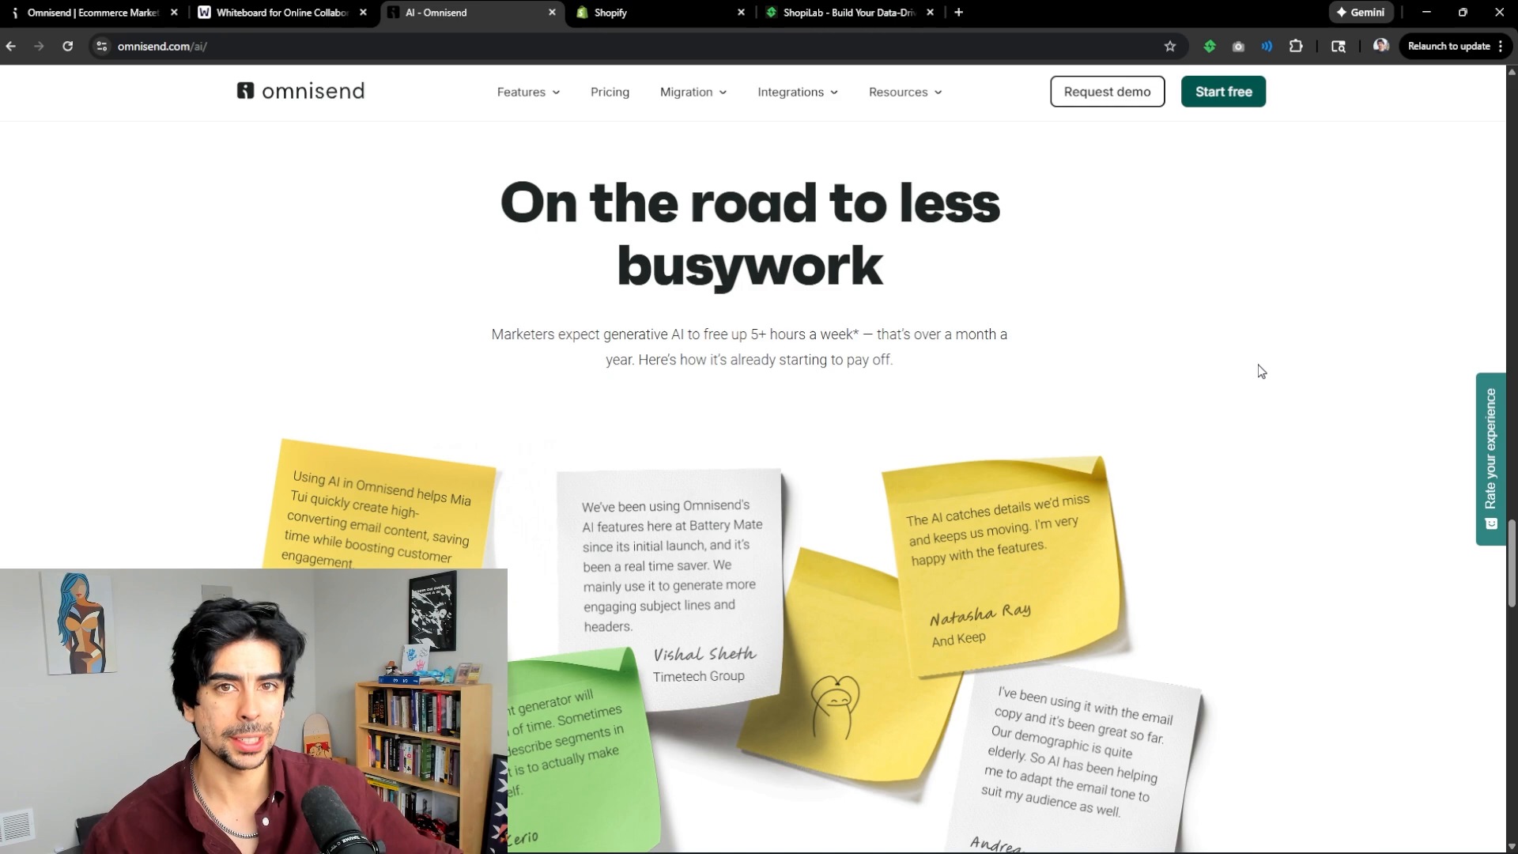
pyautogui.scroll(-3)
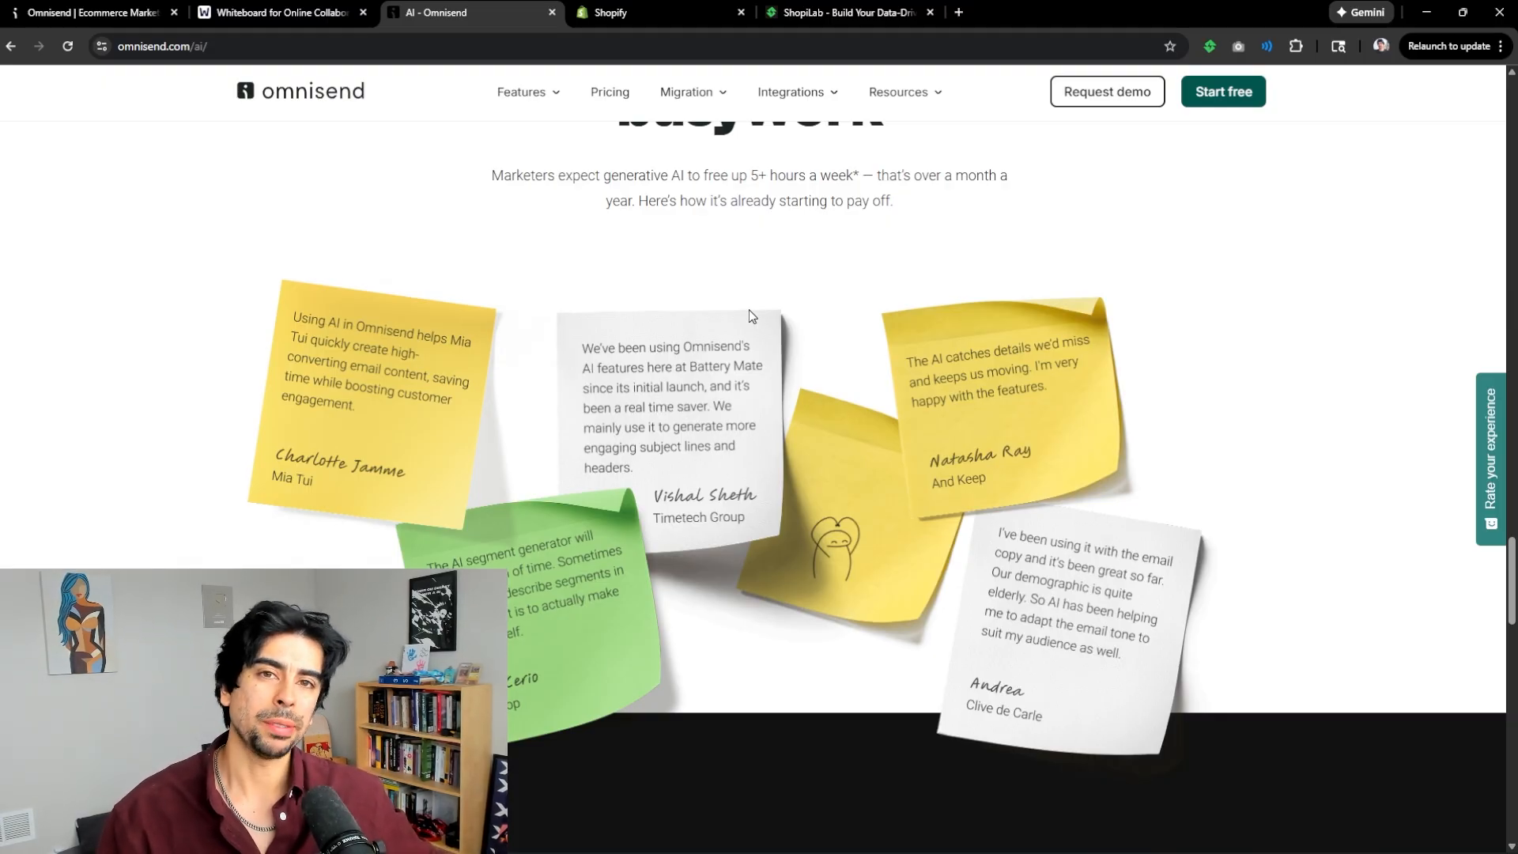
pyautogui.click(276, 13)
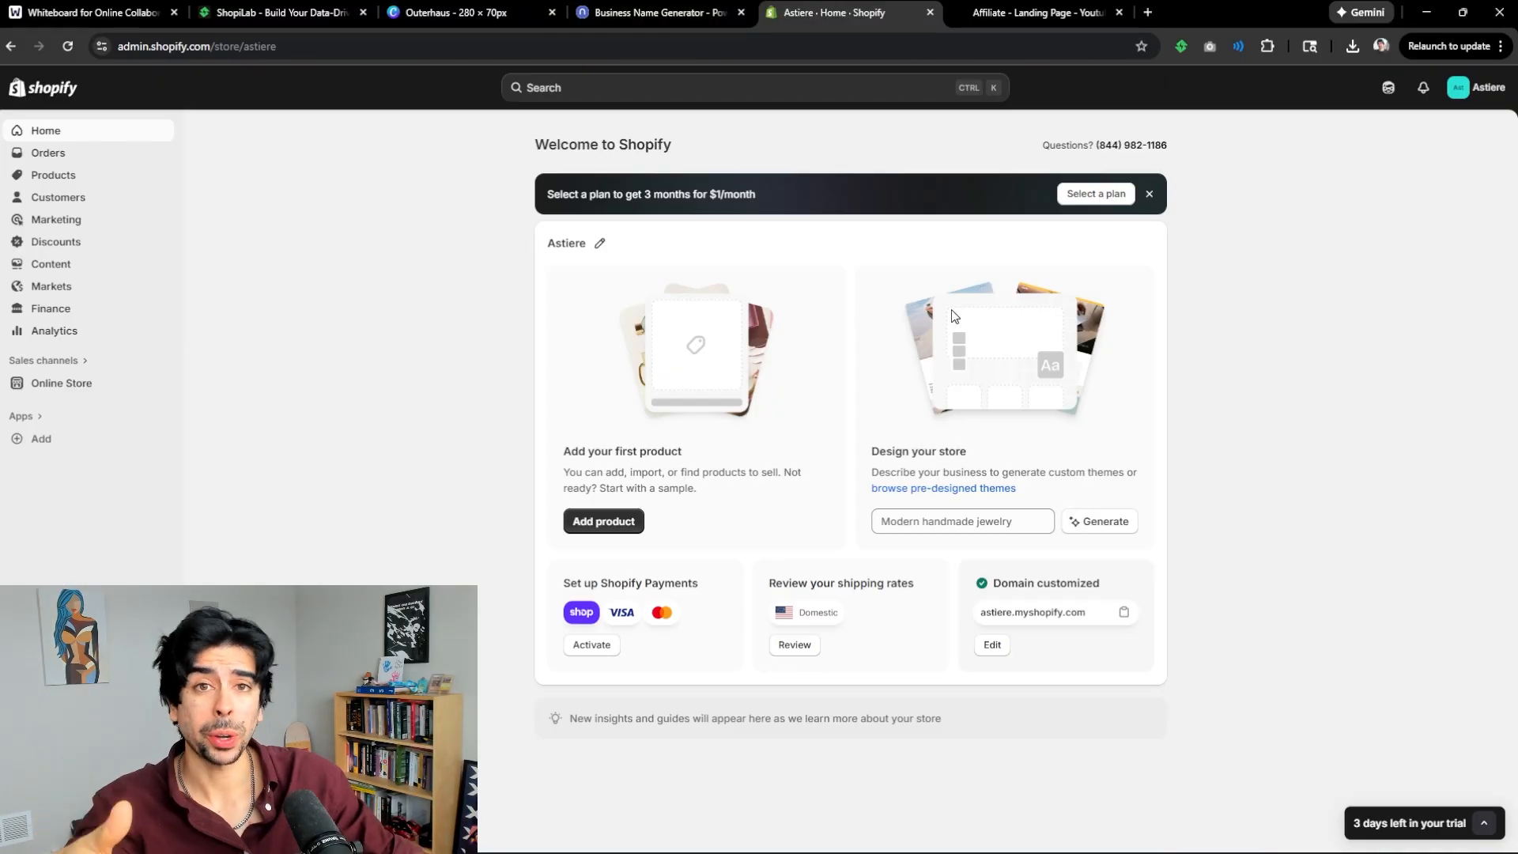
# - Open the Shopify App Store listing for Omnisend Email Marketing & SMS
pyautogui.click(1042, 13)
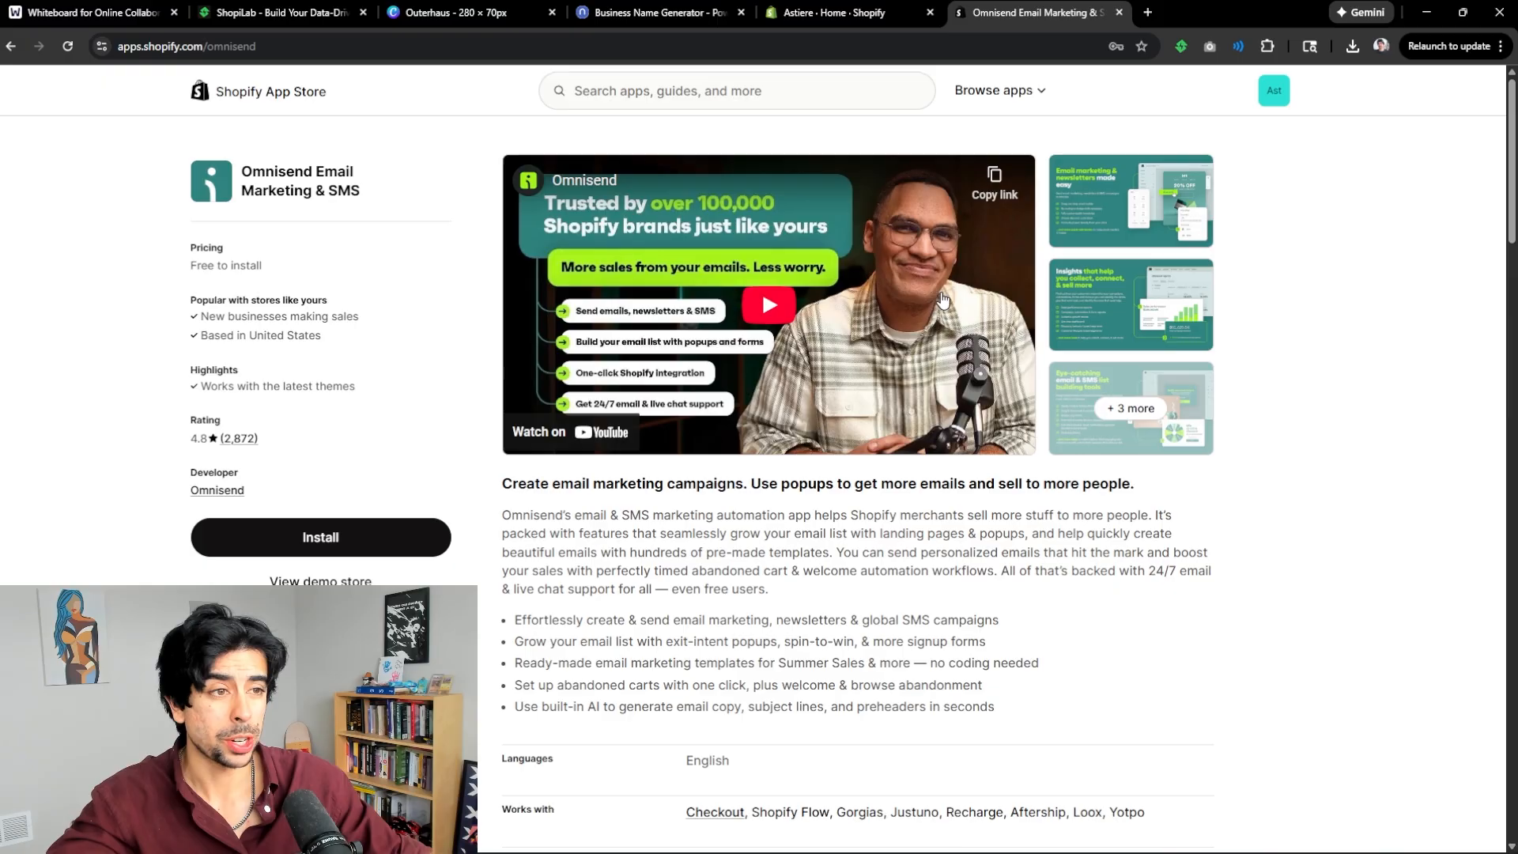
pyautogui.moveTo(343, 539)
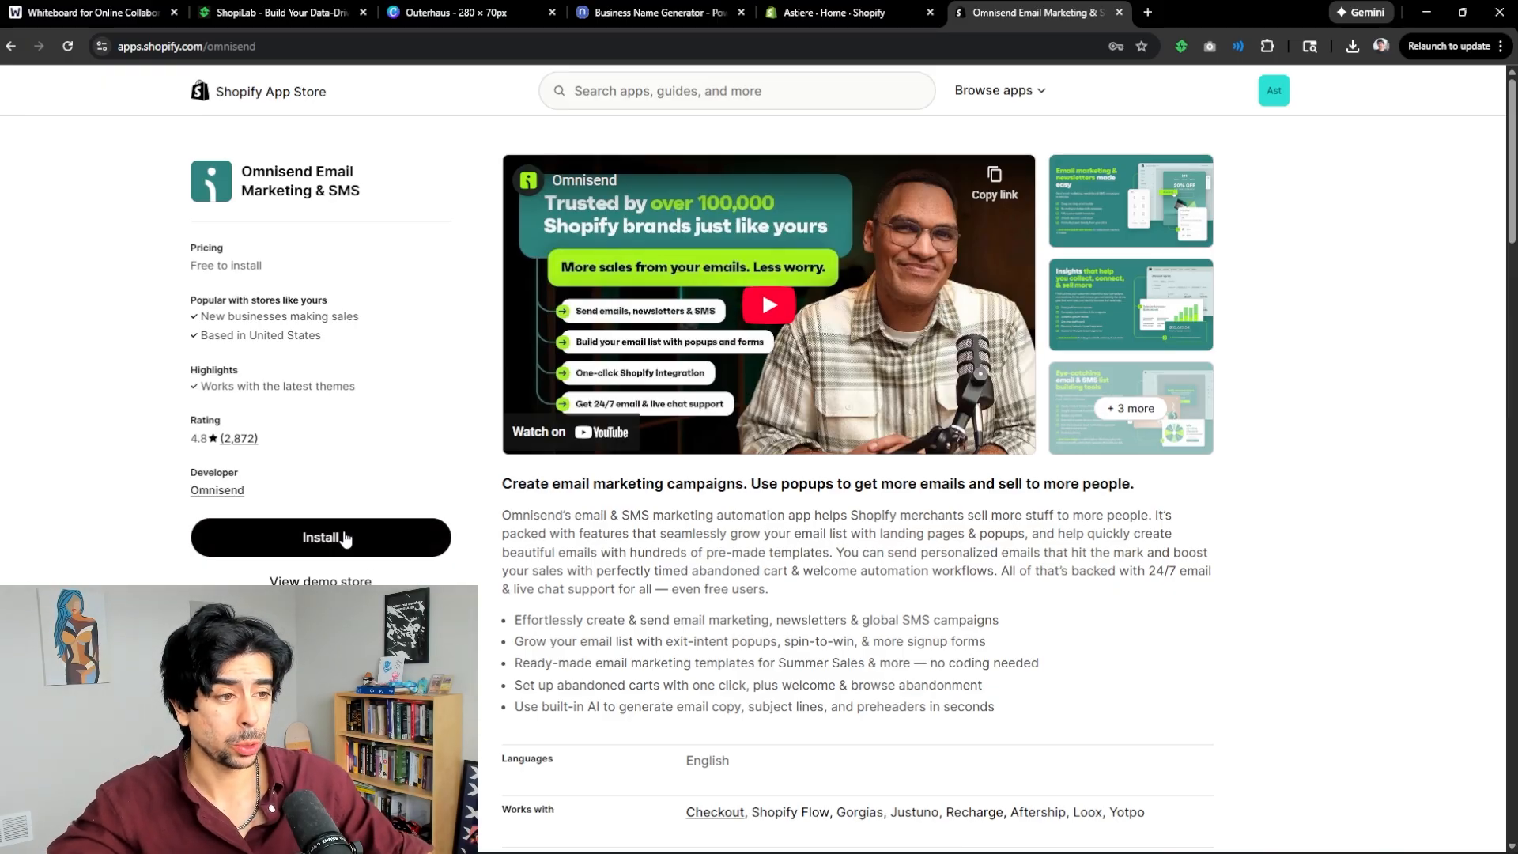
# - Install the Omnisend app and land on its 'Welcome back' goals dashboard
pyautogui.click(319, 538)
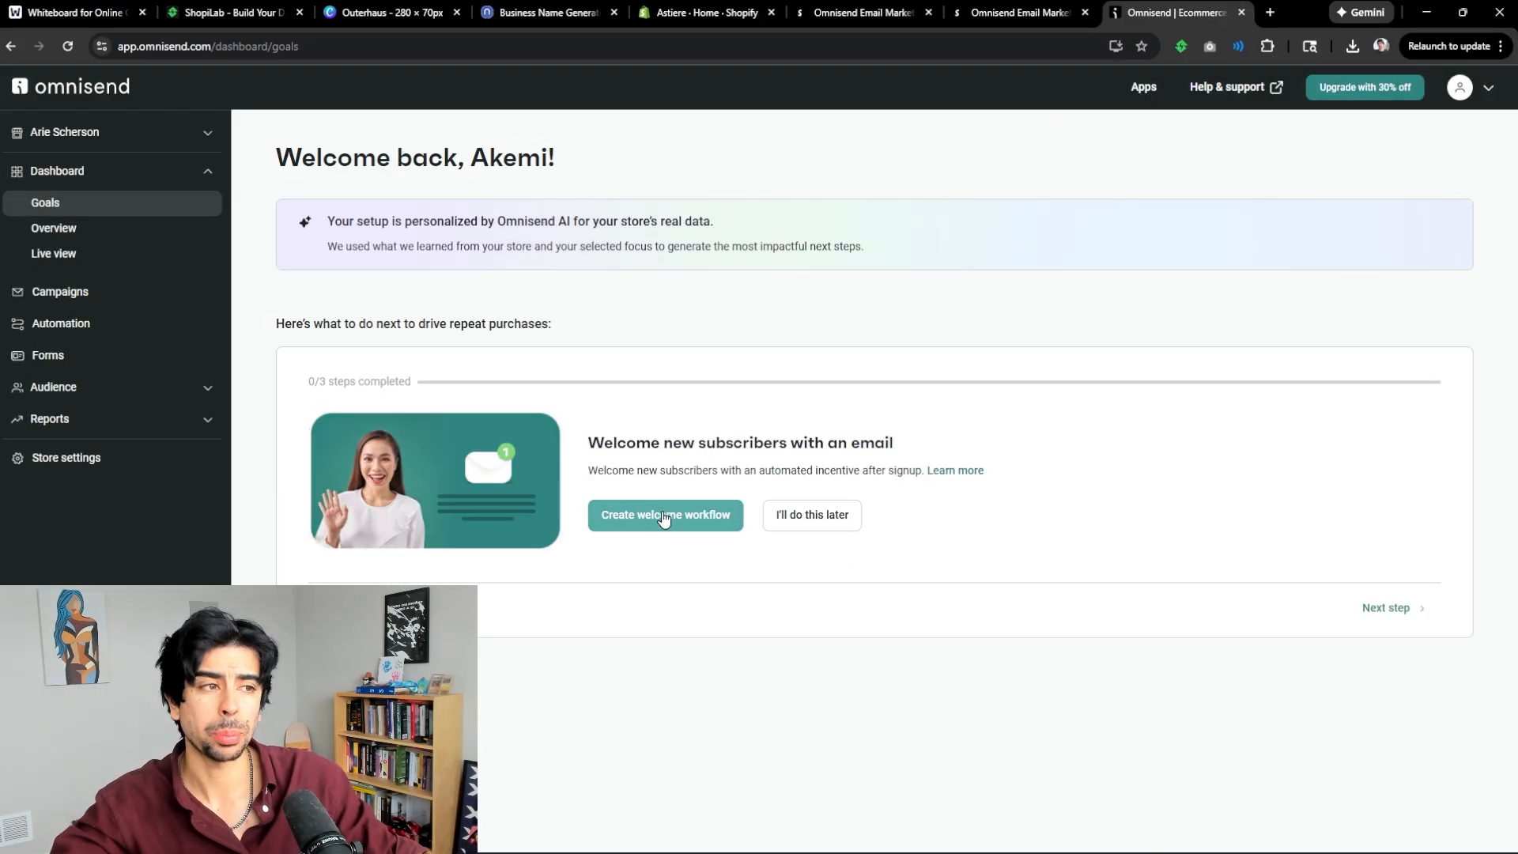
pyautogui.moveTo(661, 294)
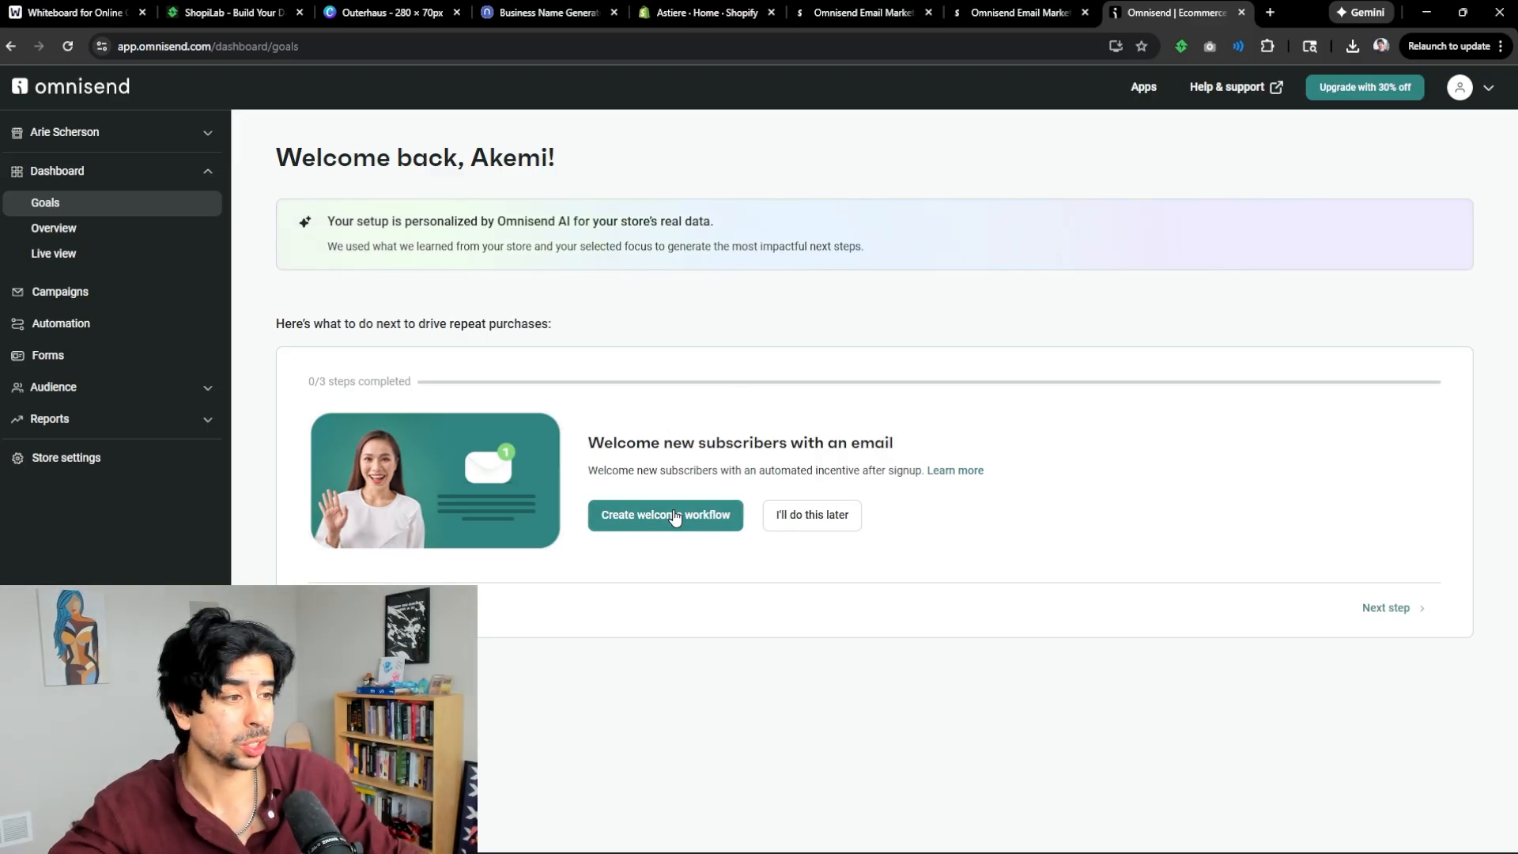
pyautogui.moveTo(857, 322)
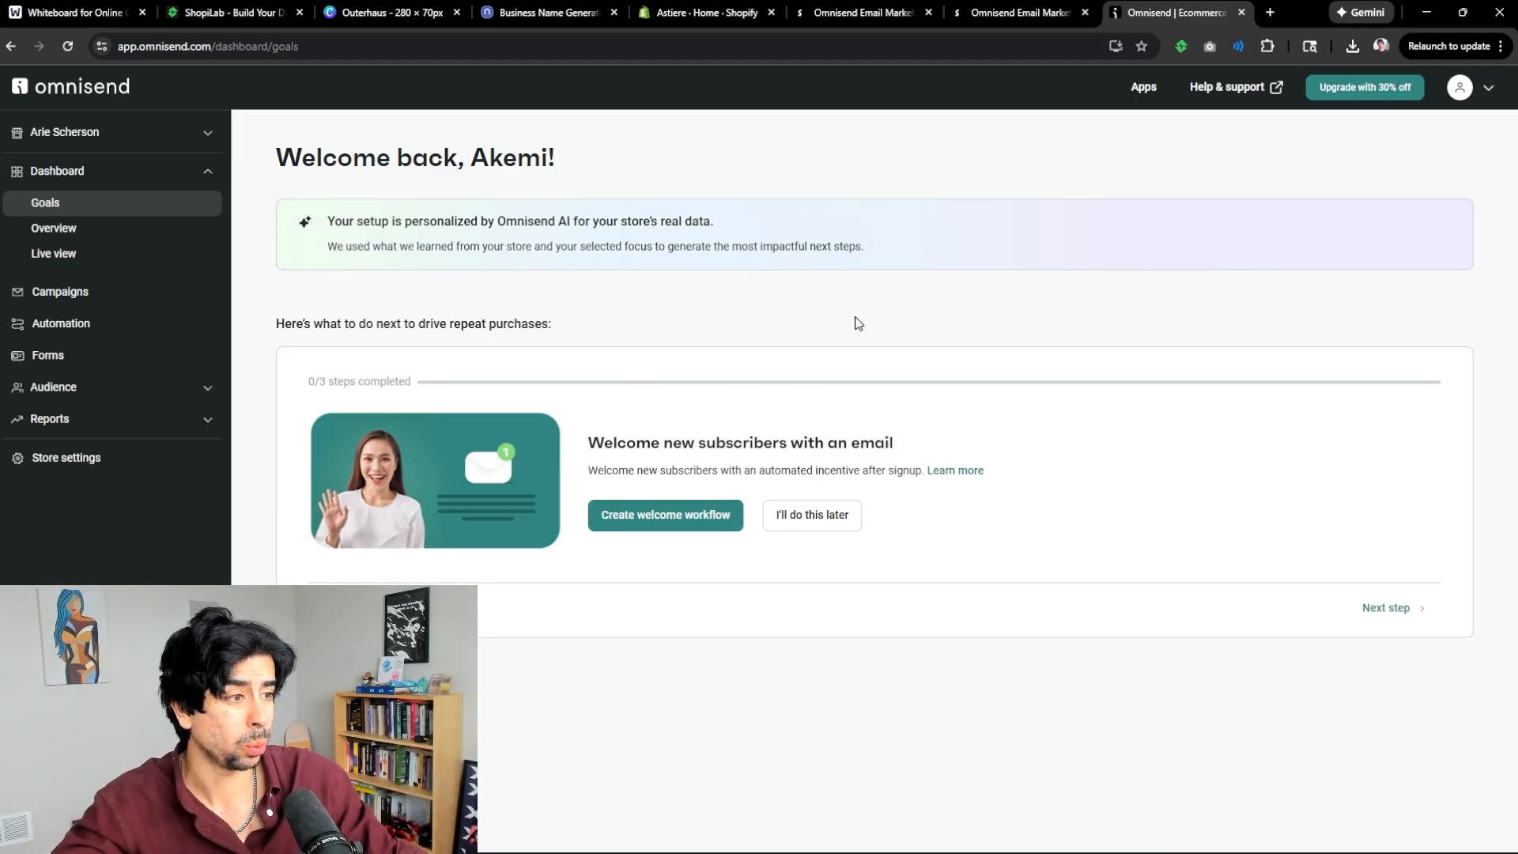
# - Start the Welcome workflow with the 10% new-subscriber discount selected
pyautogui.click(664, 516)
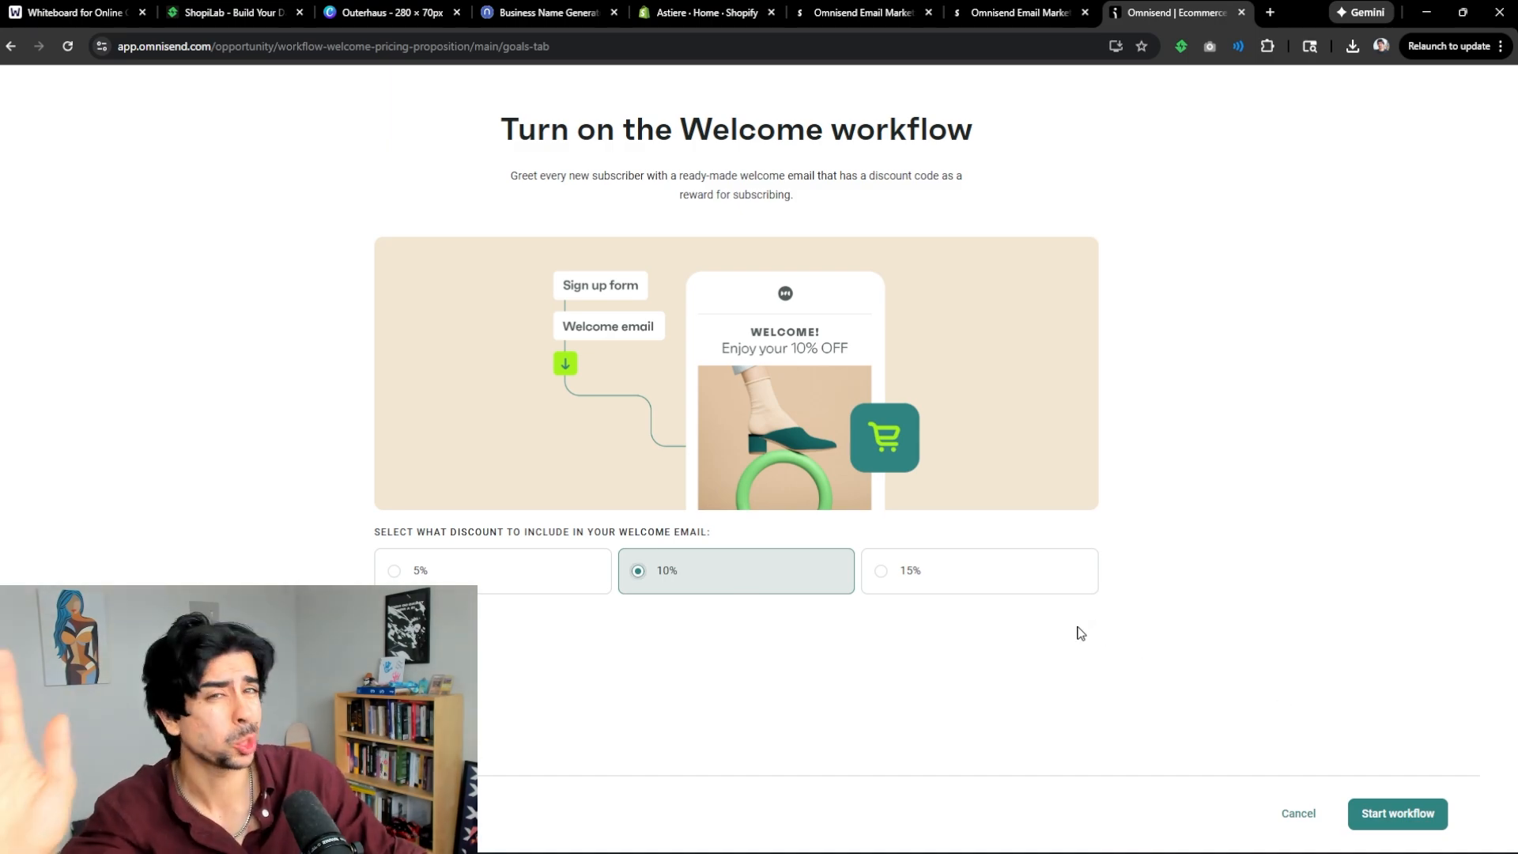
pyautogui.moveTo(1381, 623)
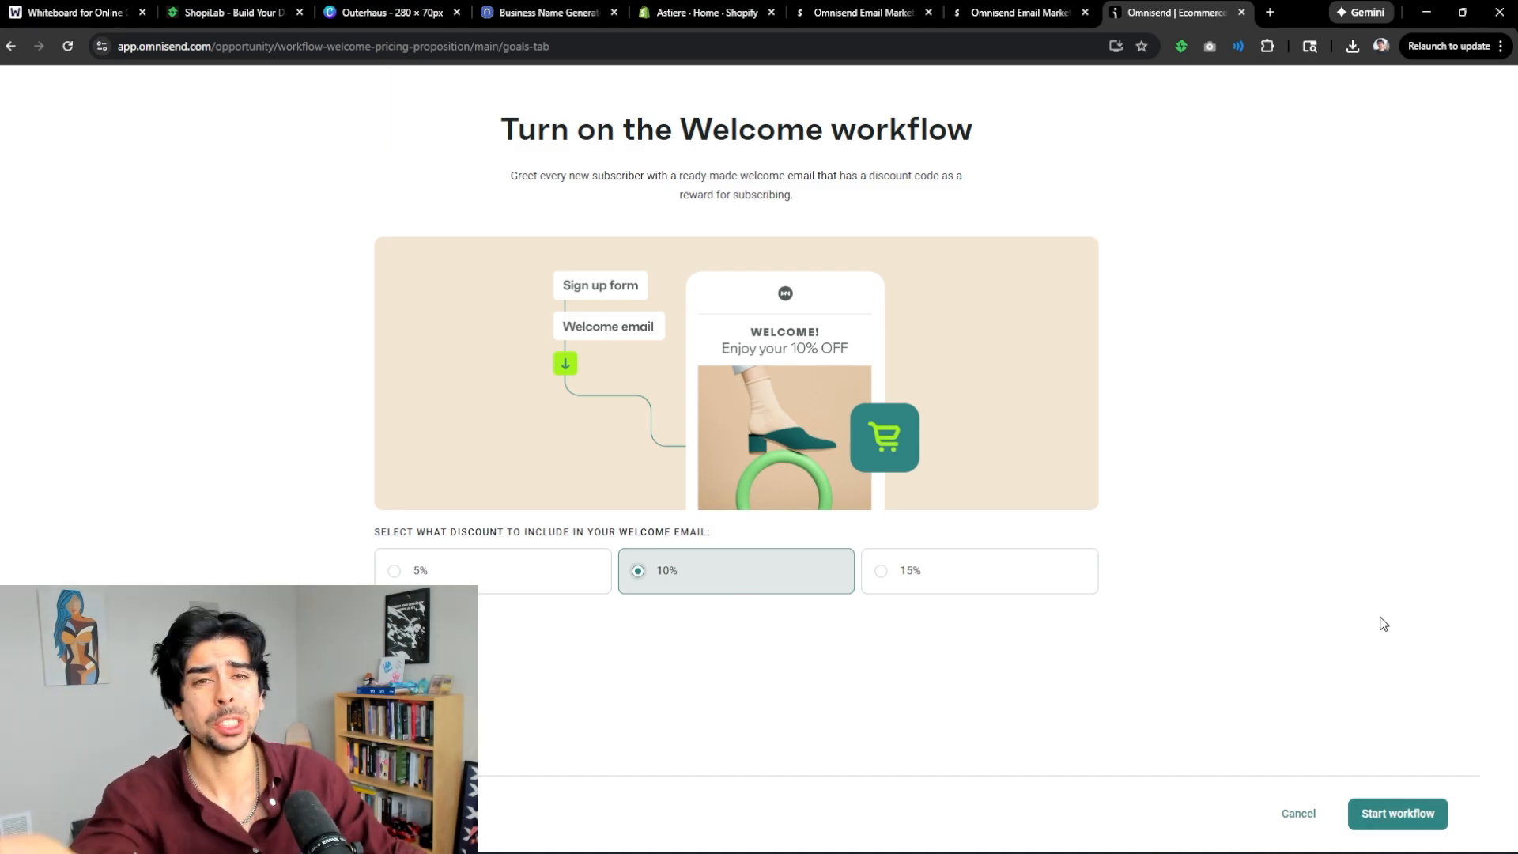
pyautogui.moveTo(1379, 711)
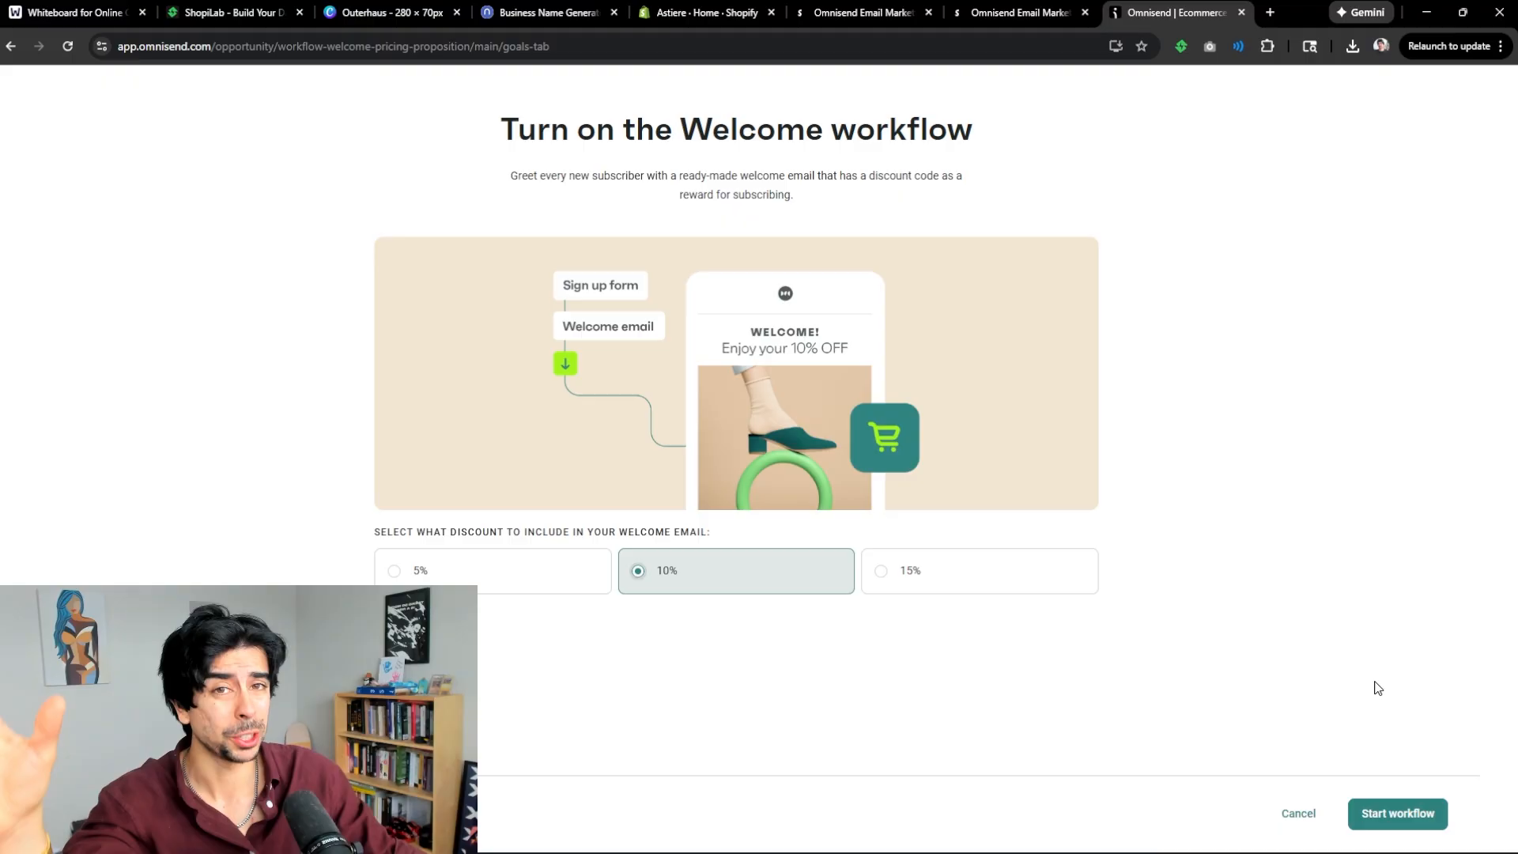
pyautogui.moveTo(1354, 779)
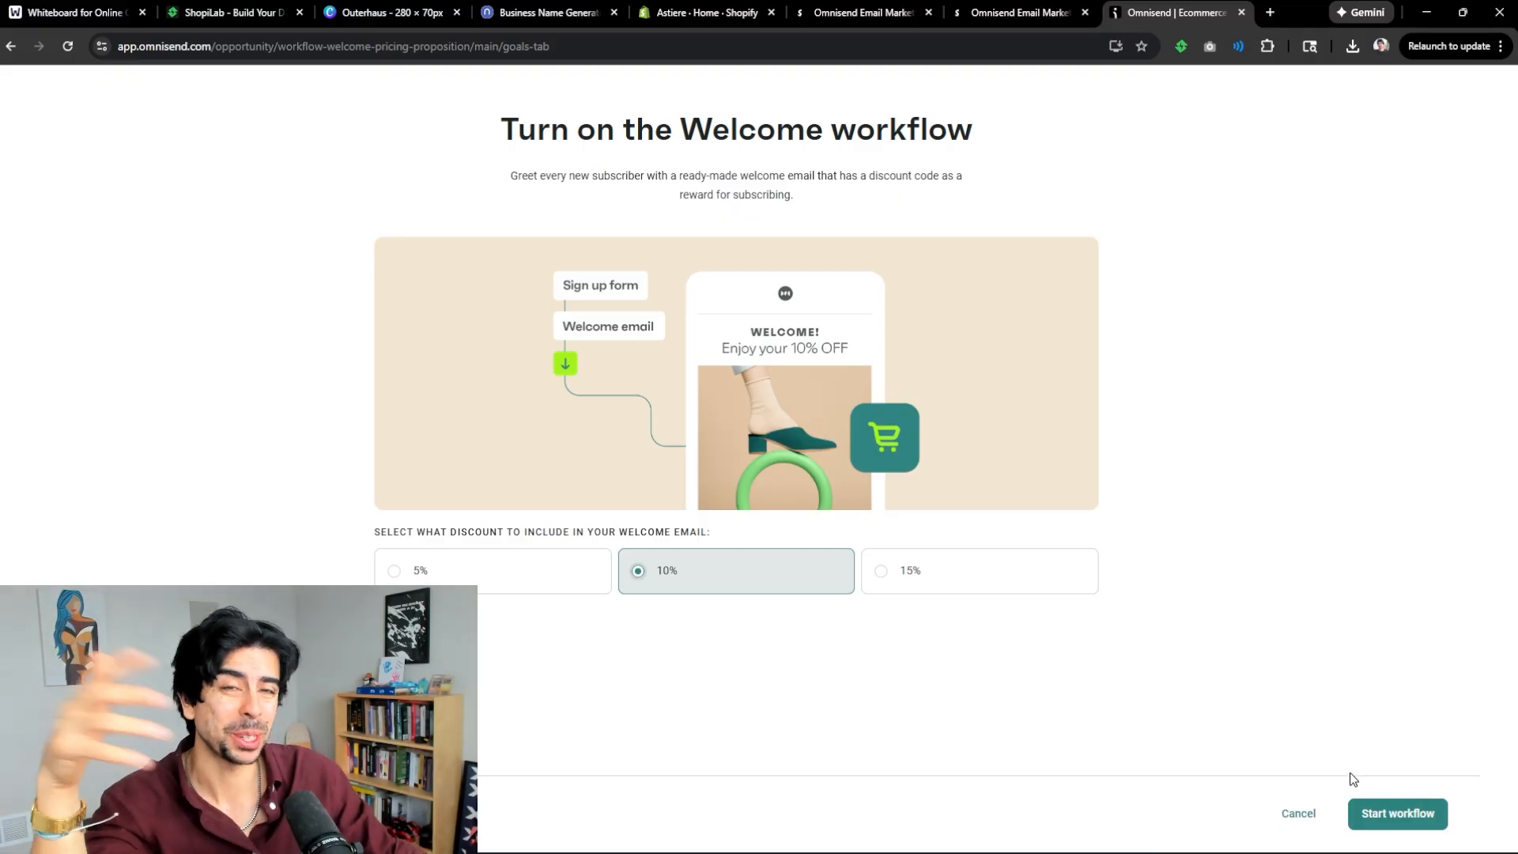
pyautogui.click(1398, 814)
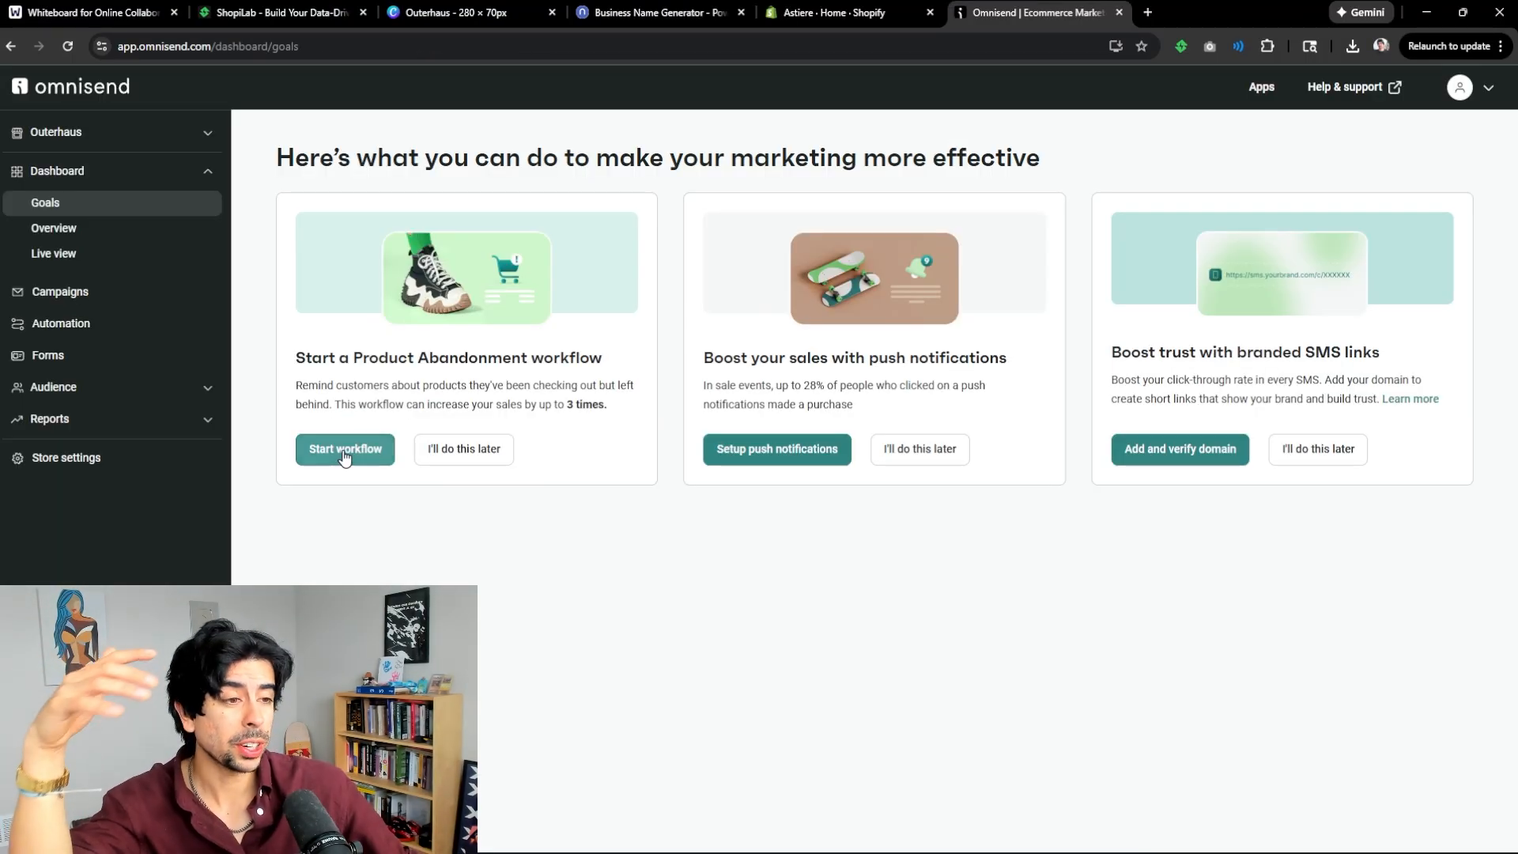
# - Review and update the reminder email step, then start the Product Abandonment workflow
pyautogui.click(345, 449)
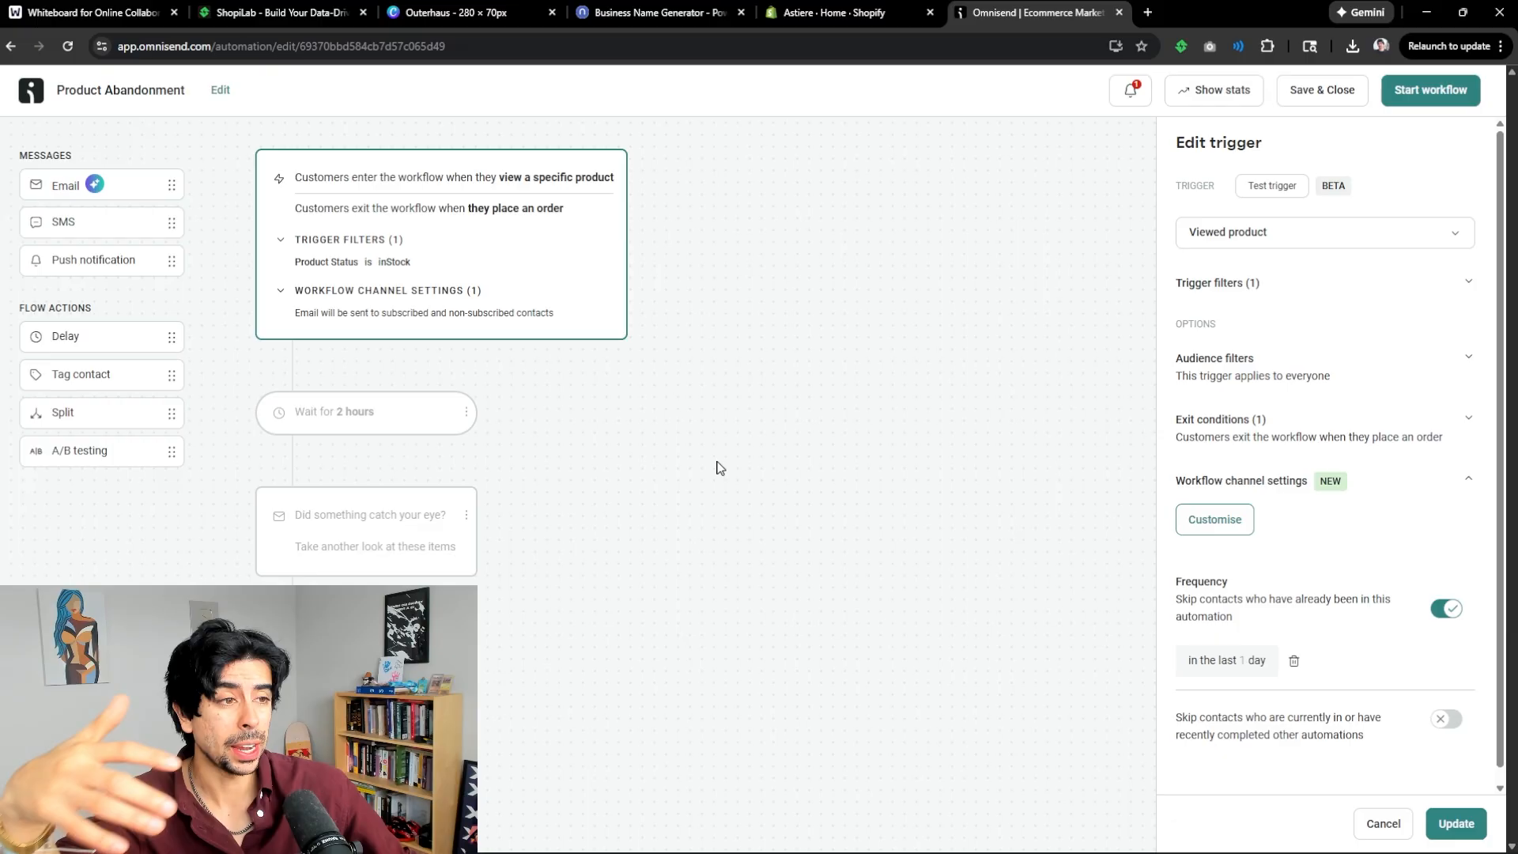
pyautogui.moveTo(412, 326)
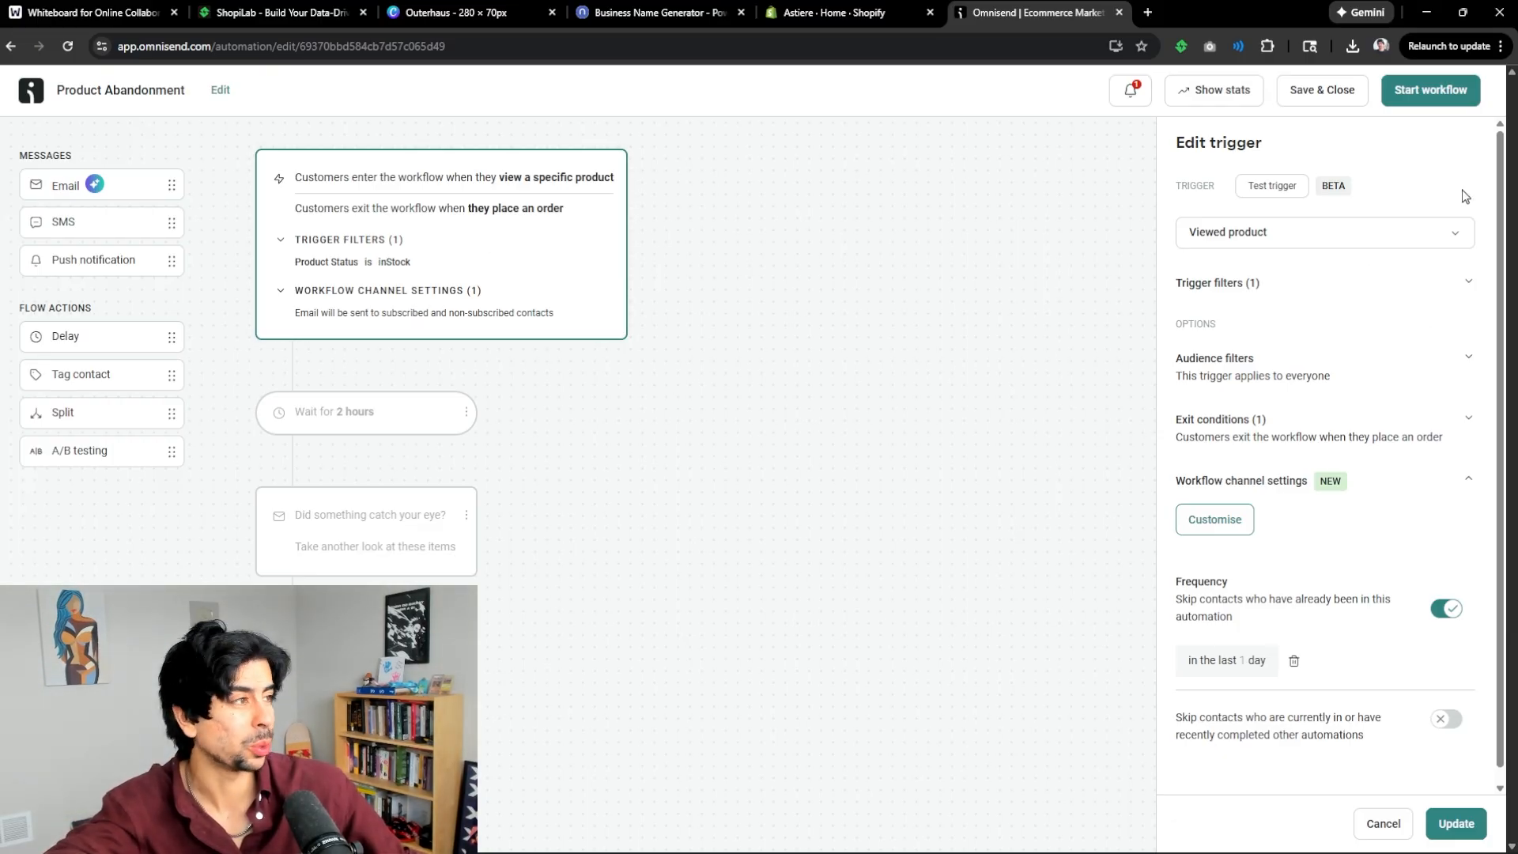
pyautogui.moveTo(465, 257)
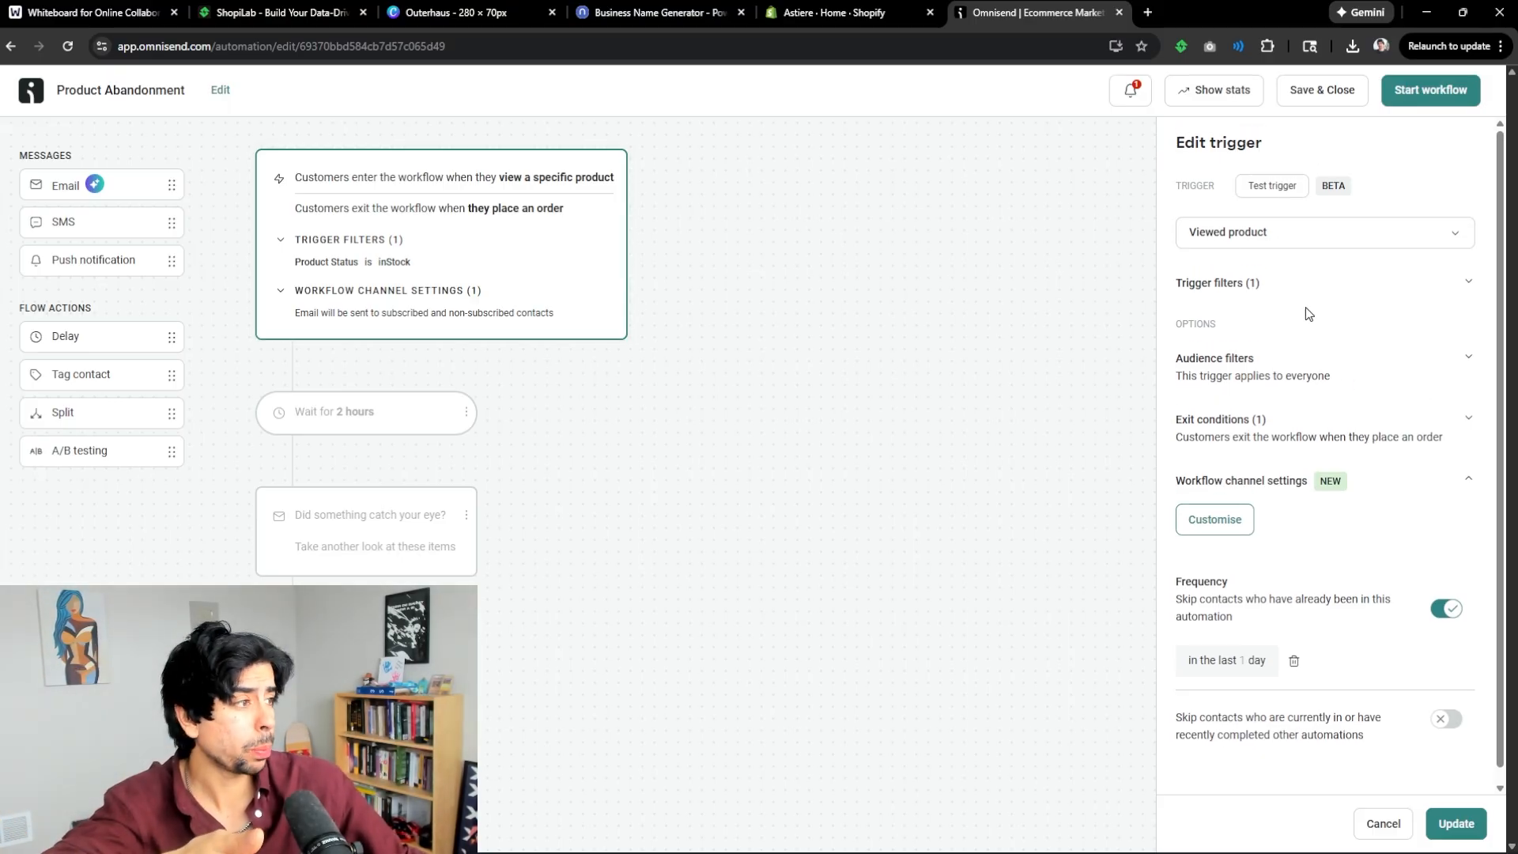
pyautogui.moveTo(403, 449)
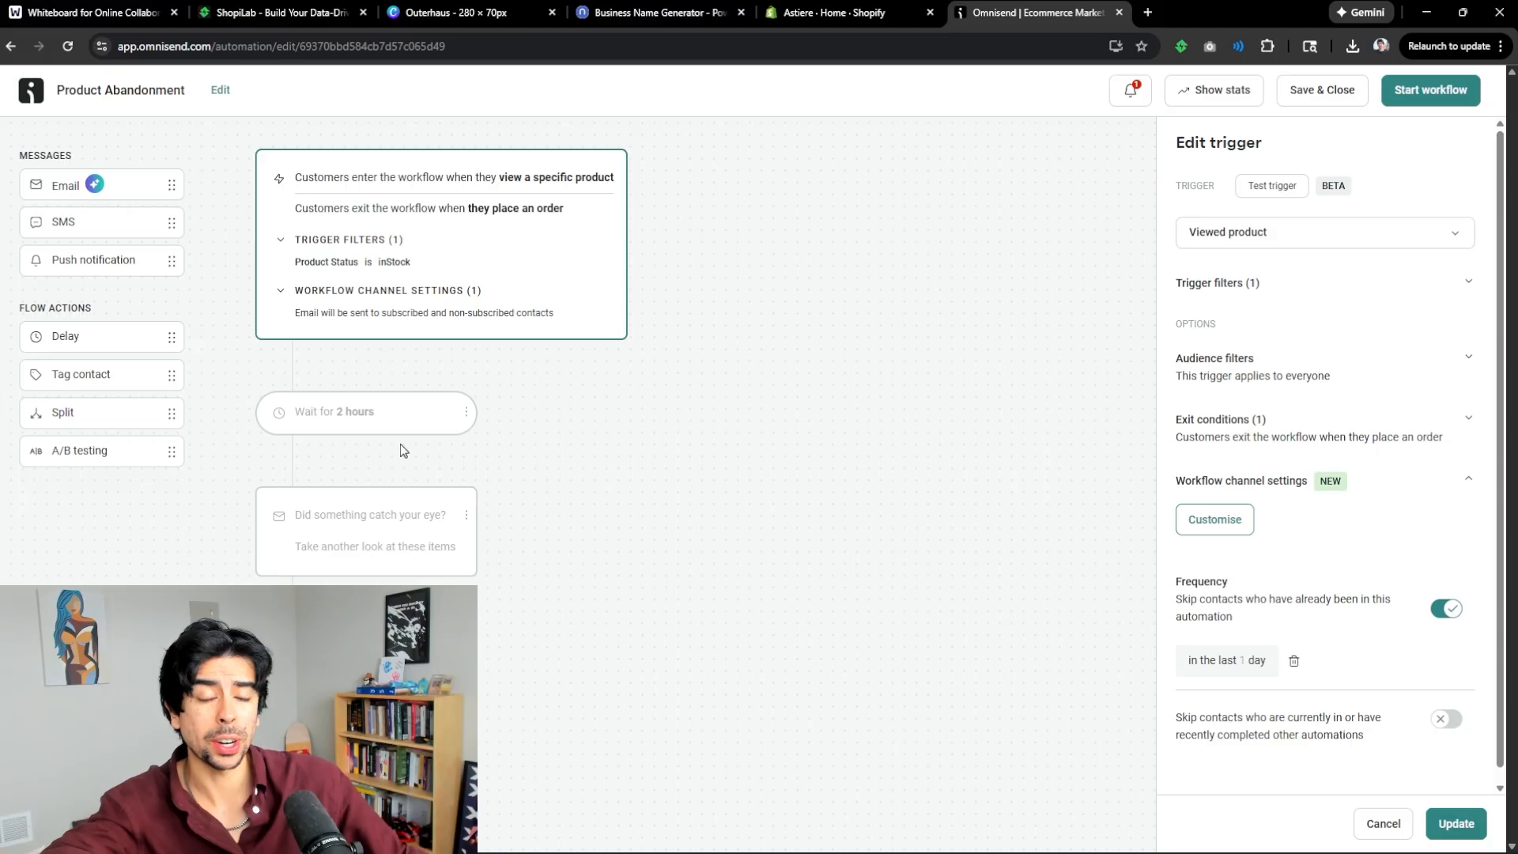
pyautogui.click(370, 515)
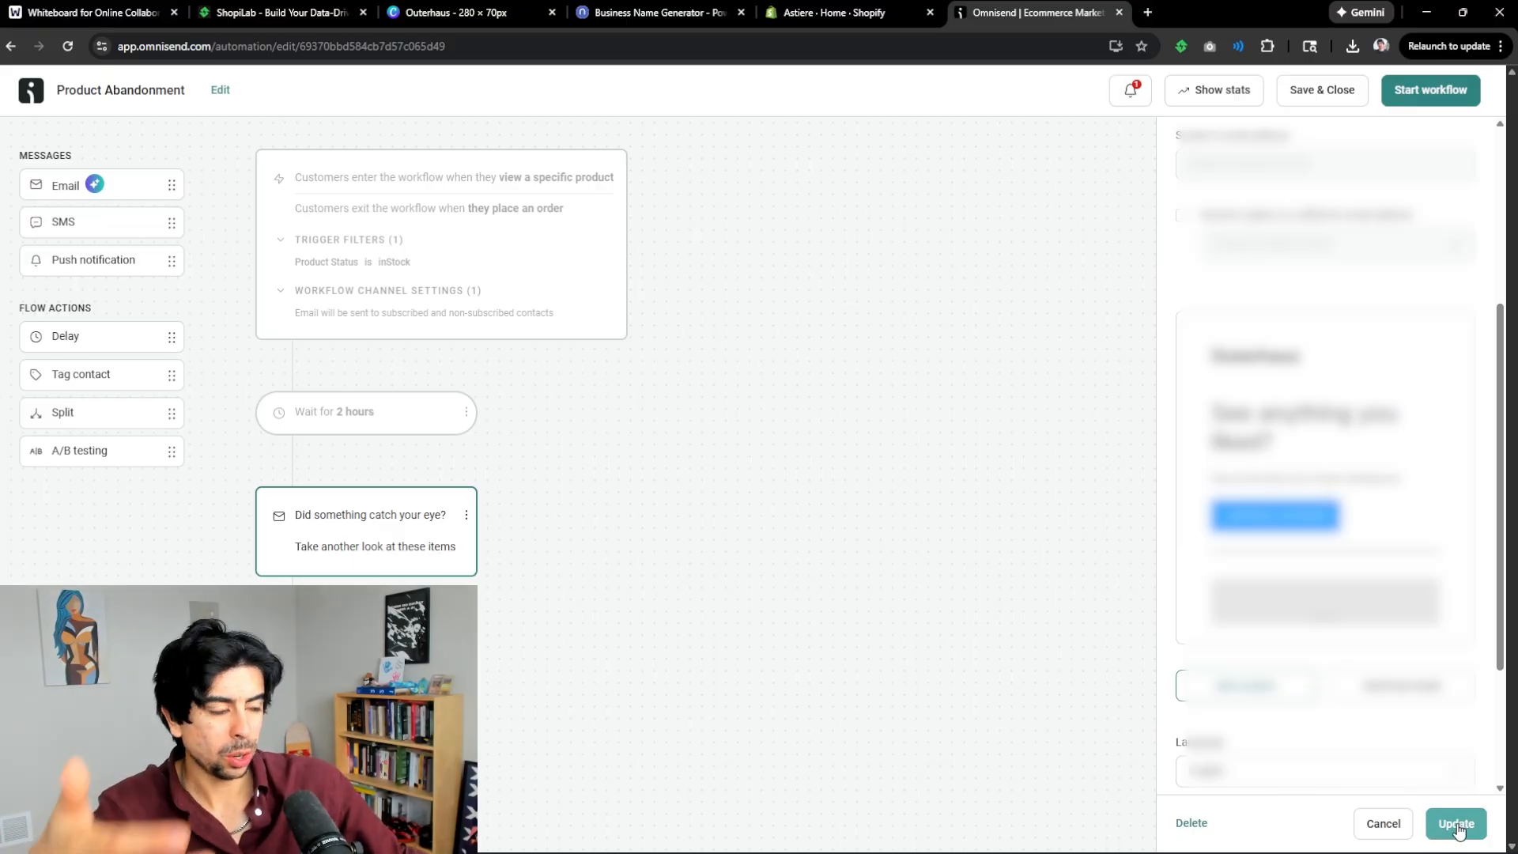
pyautogui.click(1455, 822)
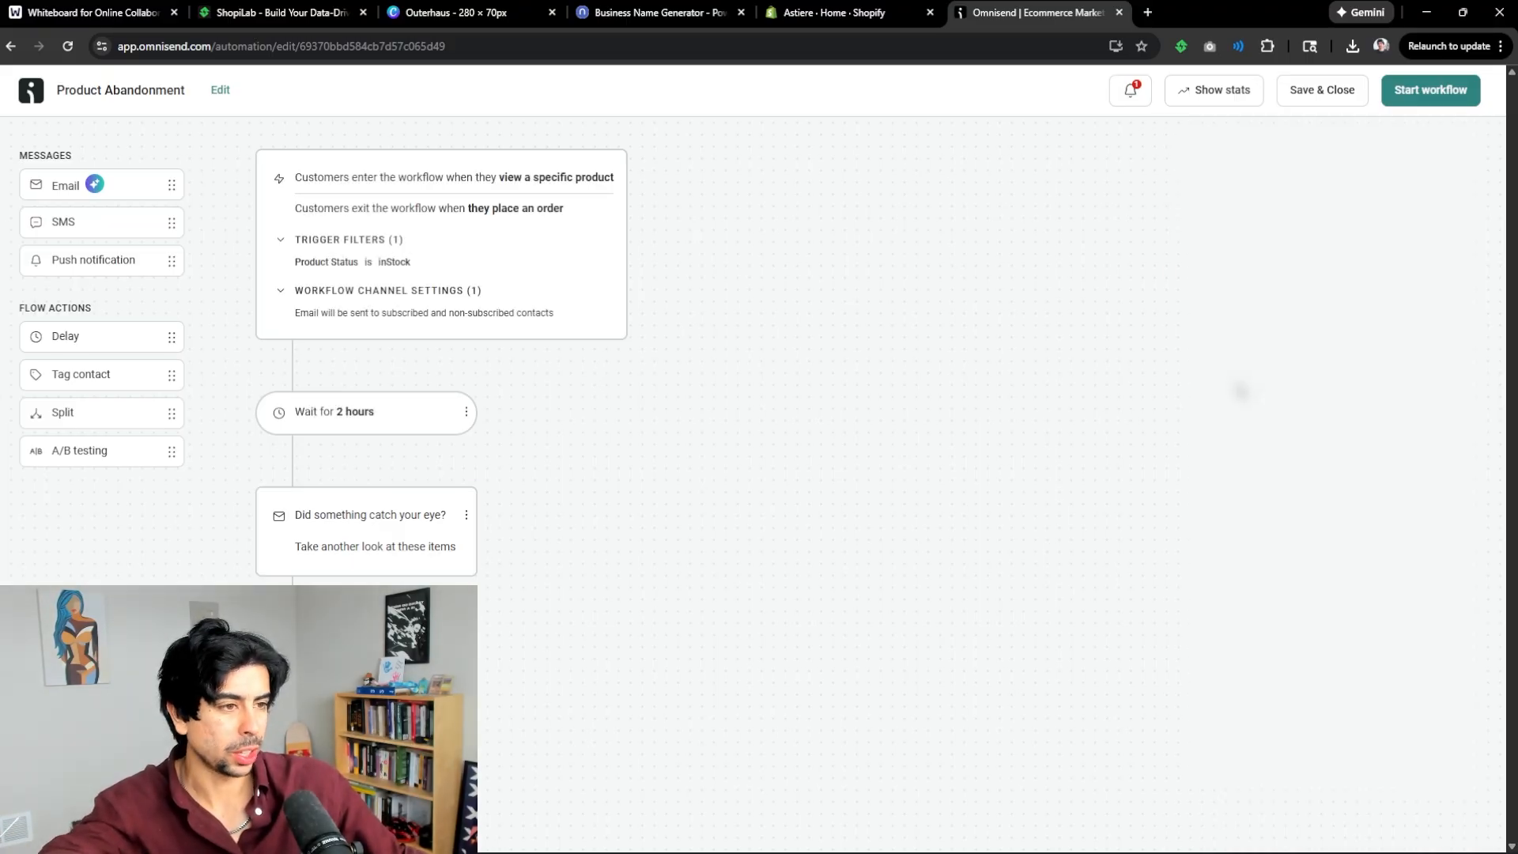
pyautogui.click(1430, 89)
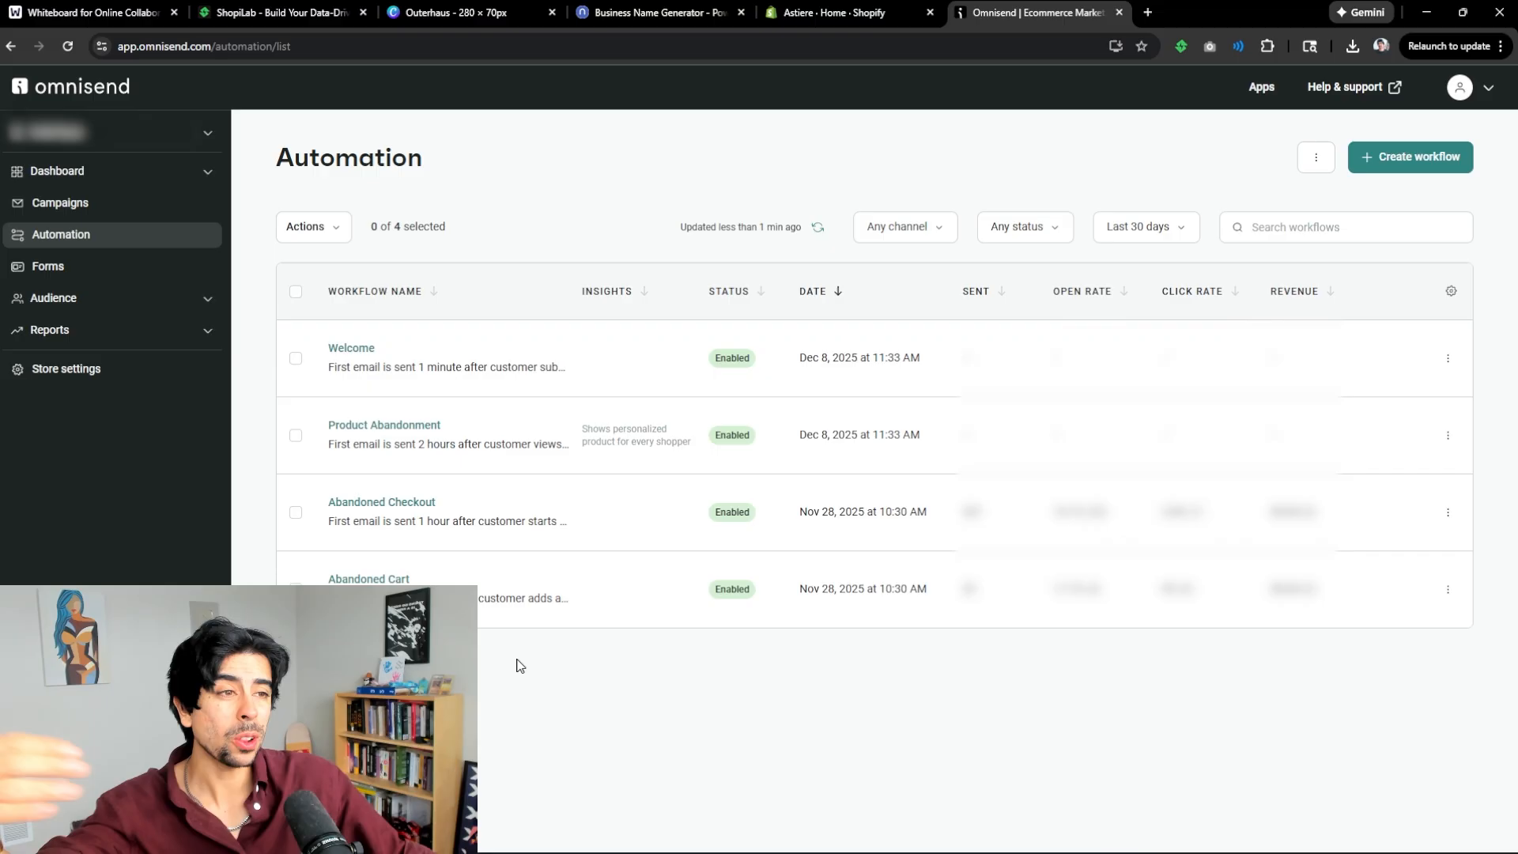
pyautogui.moveTo(910, 7)
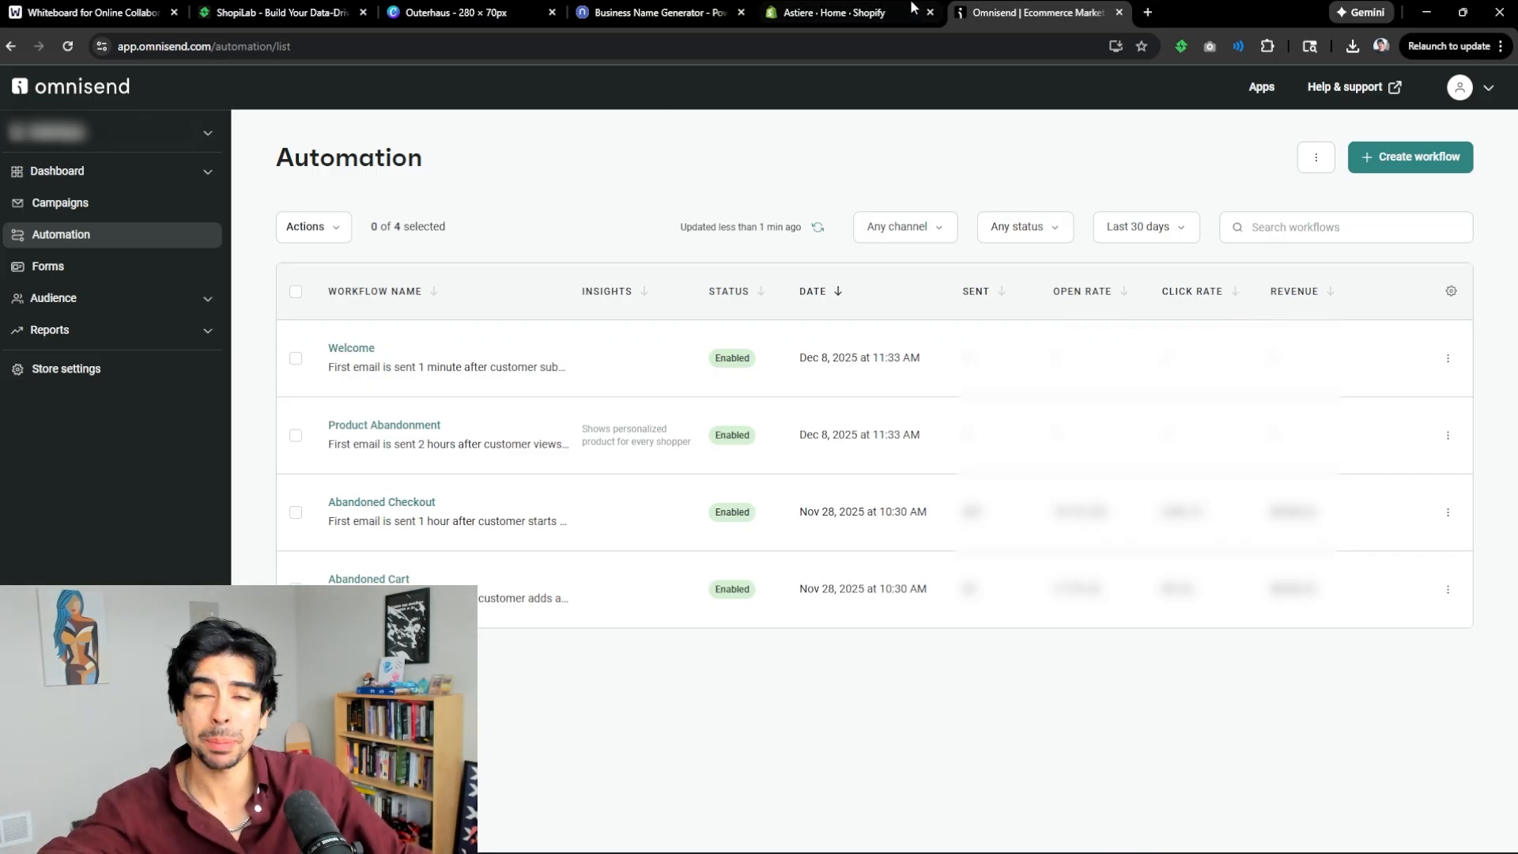
# - Close the Shopify store tab to return to the Miro sales-performance whiteboard
pyautogui.click(95, 12)
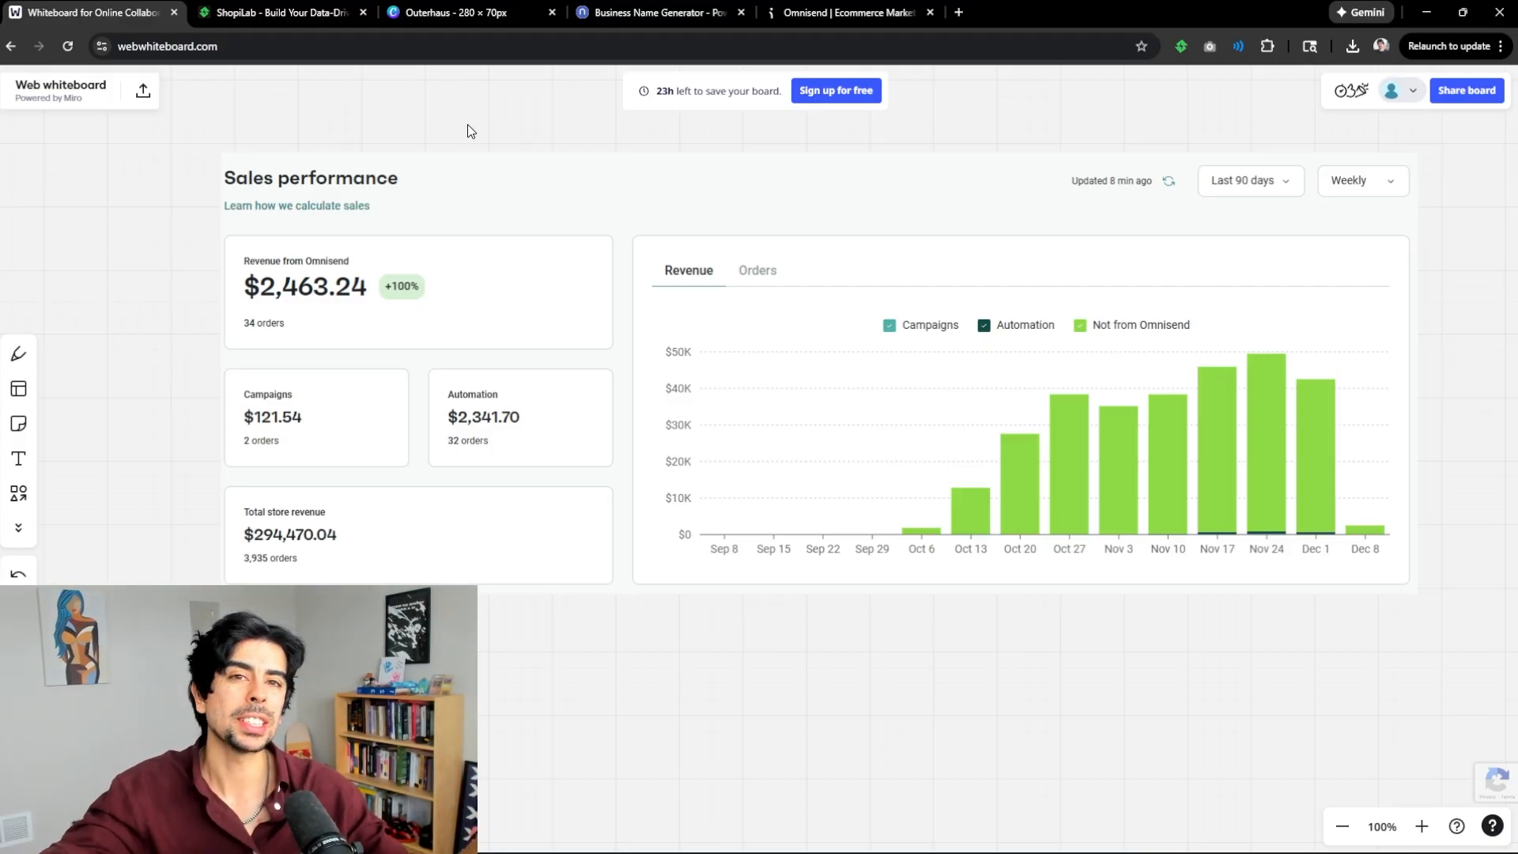
pyautogui.moveTo(819, 386)
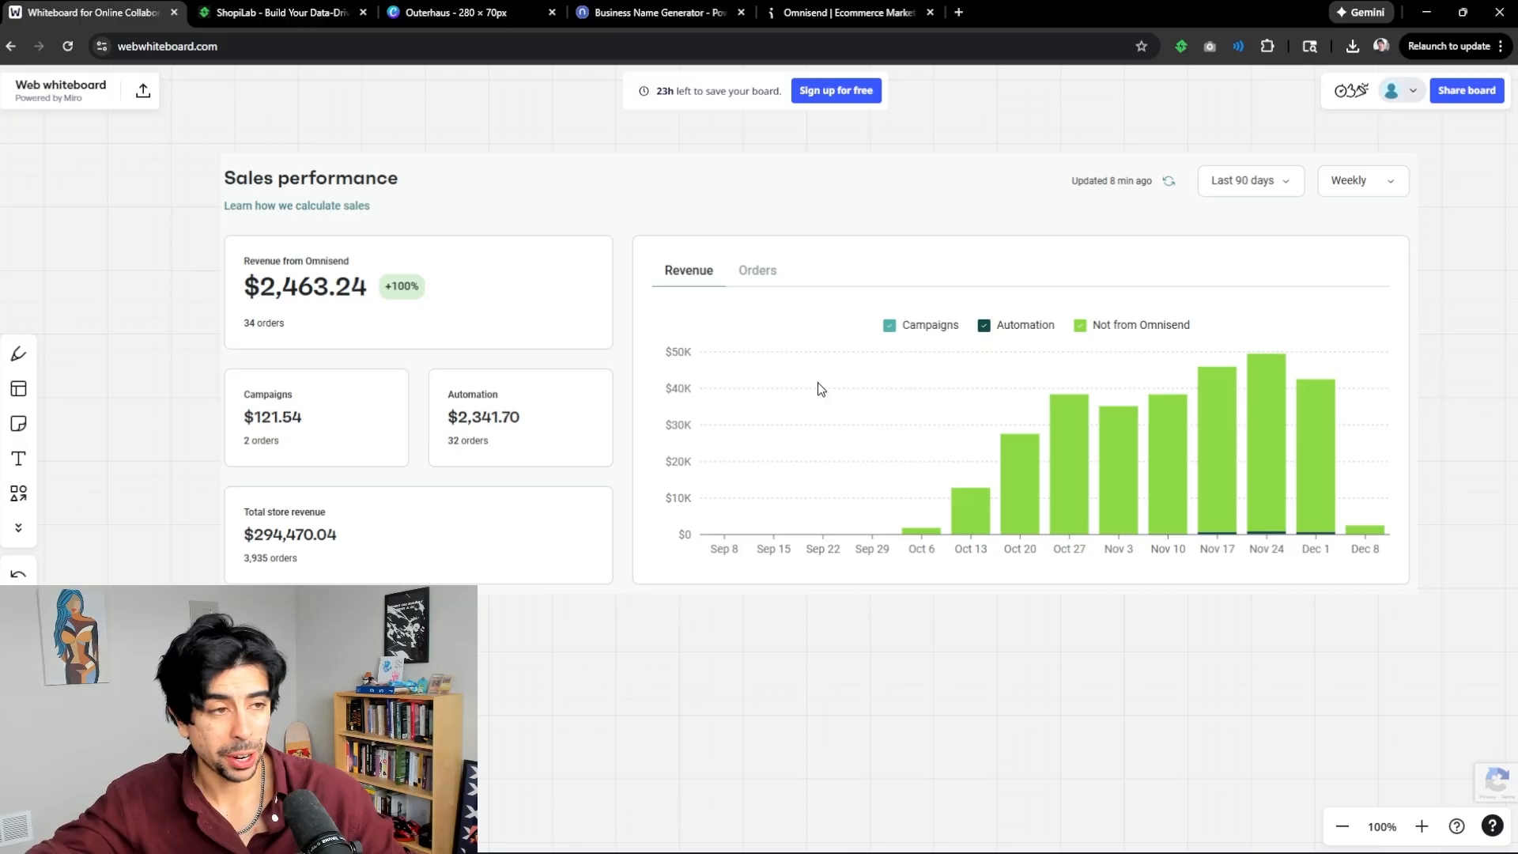
pyautogui.moveTo(834, 377)
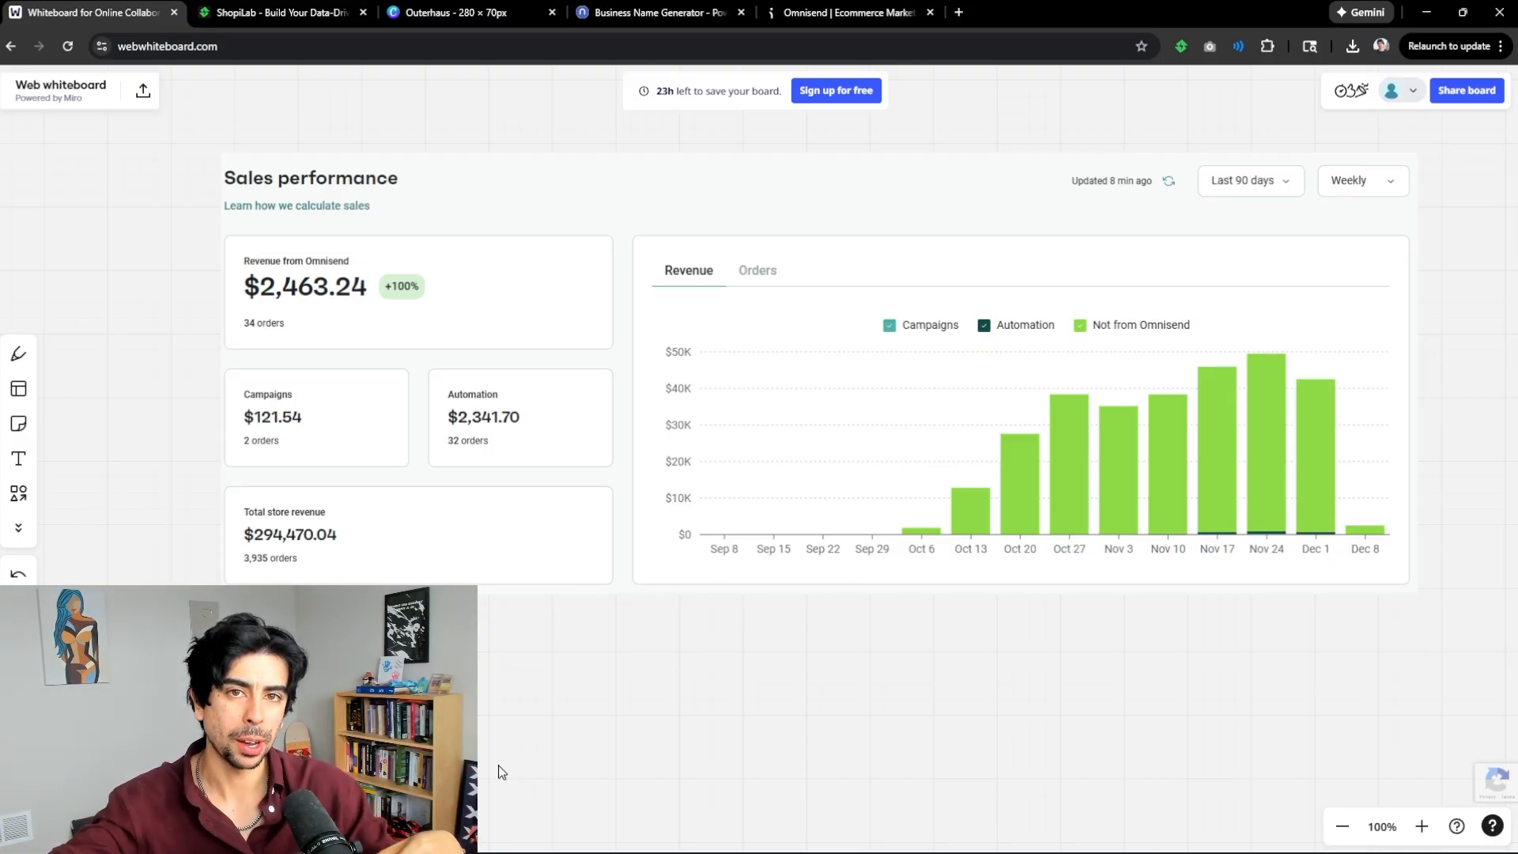
pyautogui.click(284, 13)
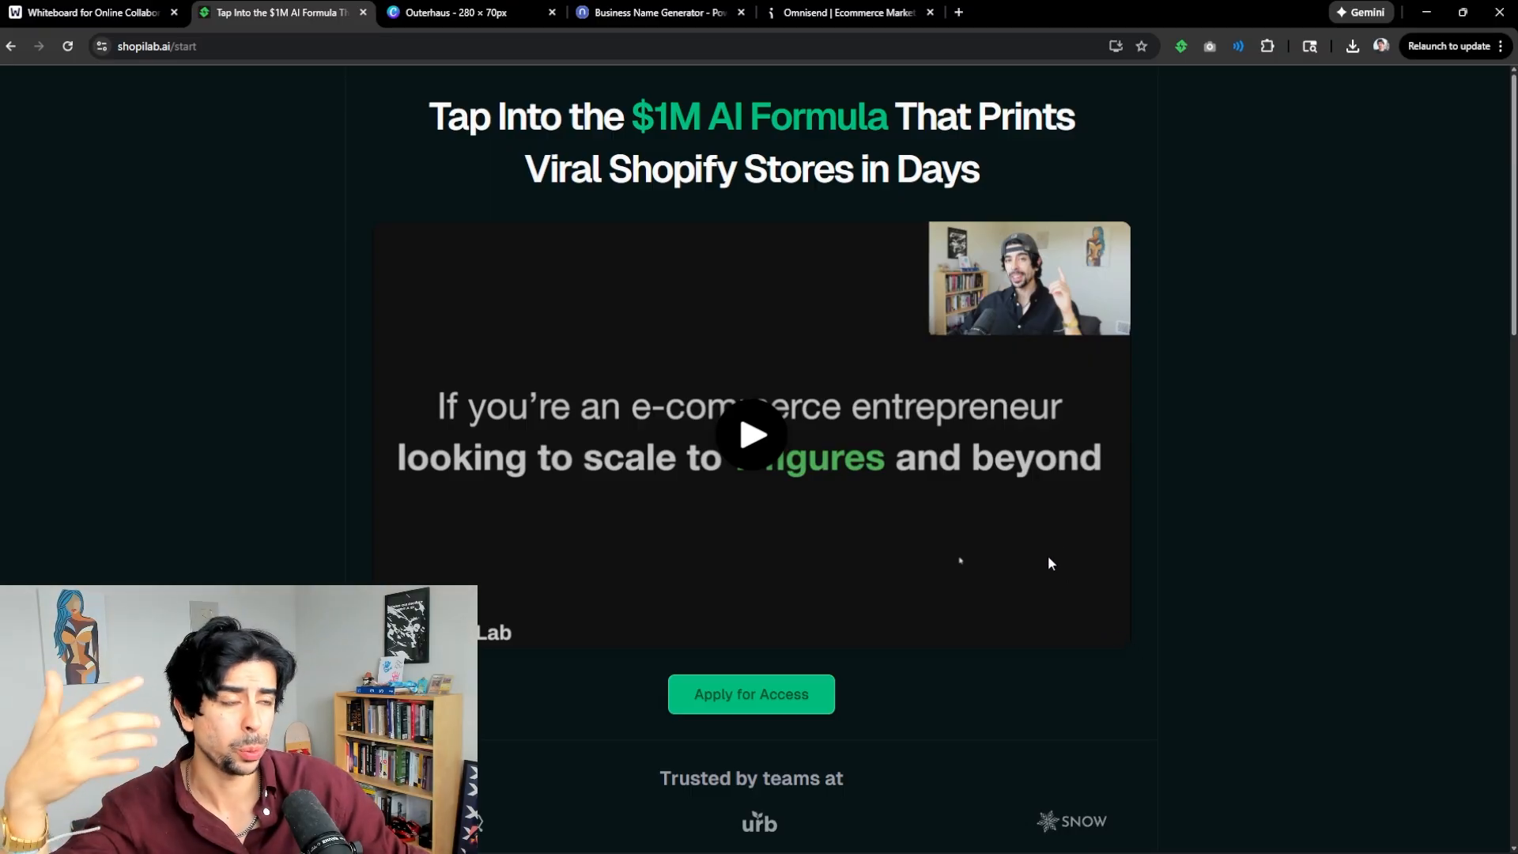
# - Review the ShopiLab member success stories, then return to the Sales performance whiteboard tab
pyautogui.scroll(-3)
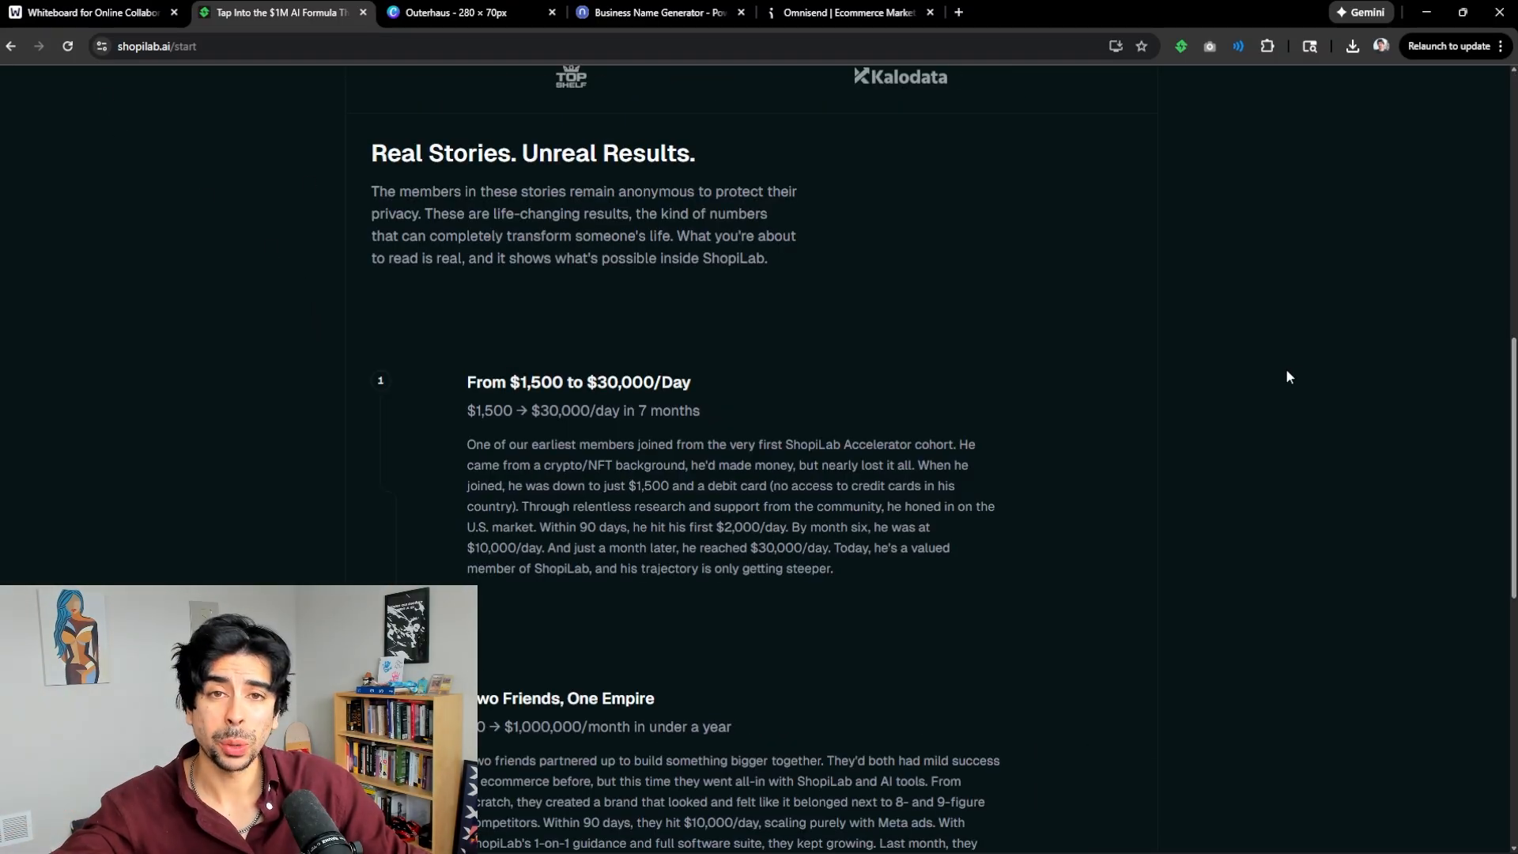
pyautogui.scroll(-3)
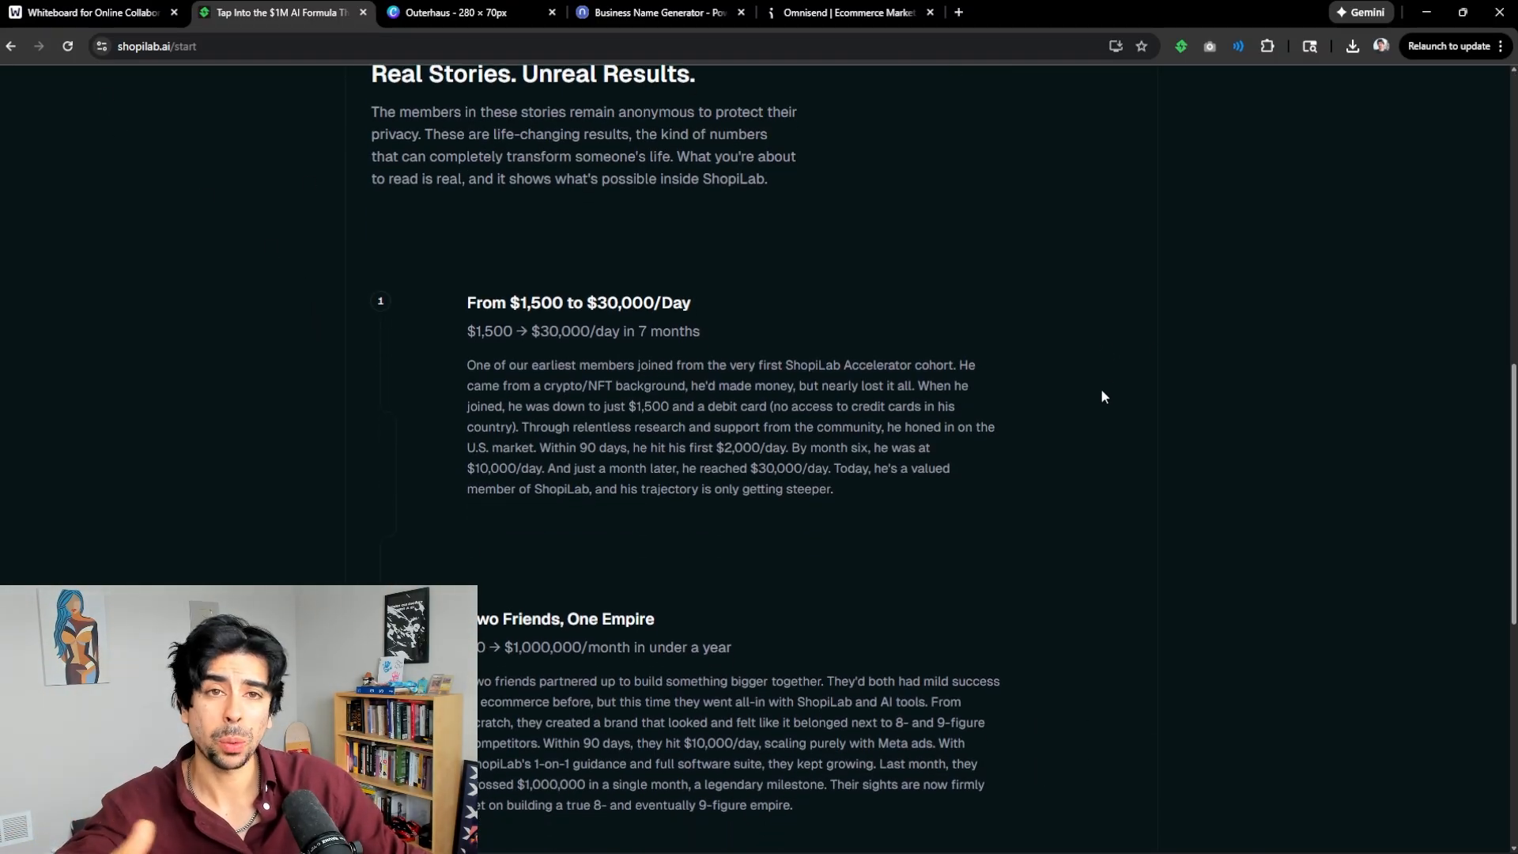
pyautogui.scroll(-3)
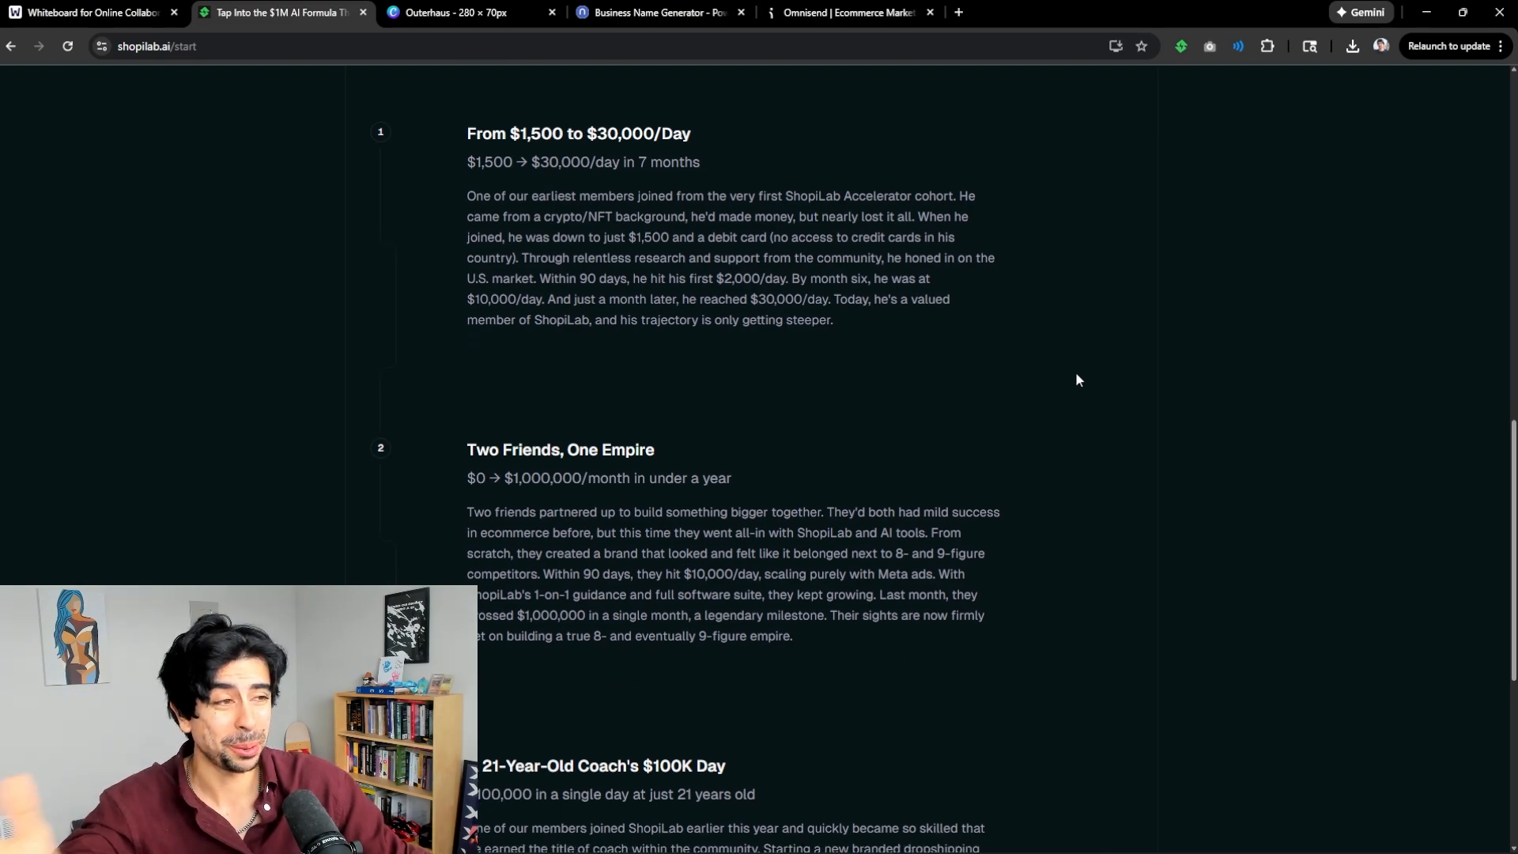
pyautogui.scroll(3)
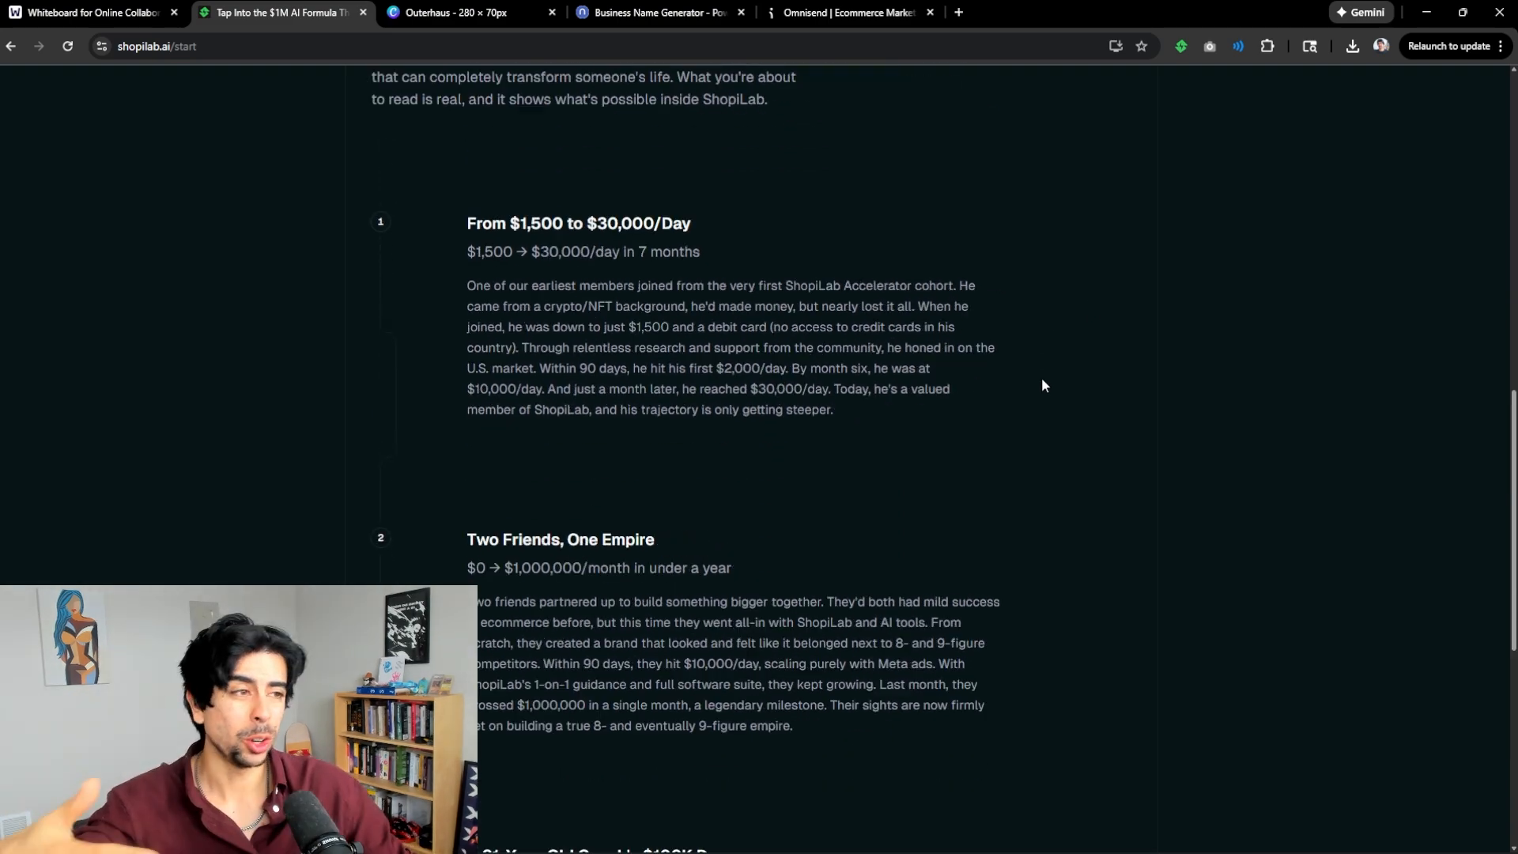
pyautogui.scroll(3)
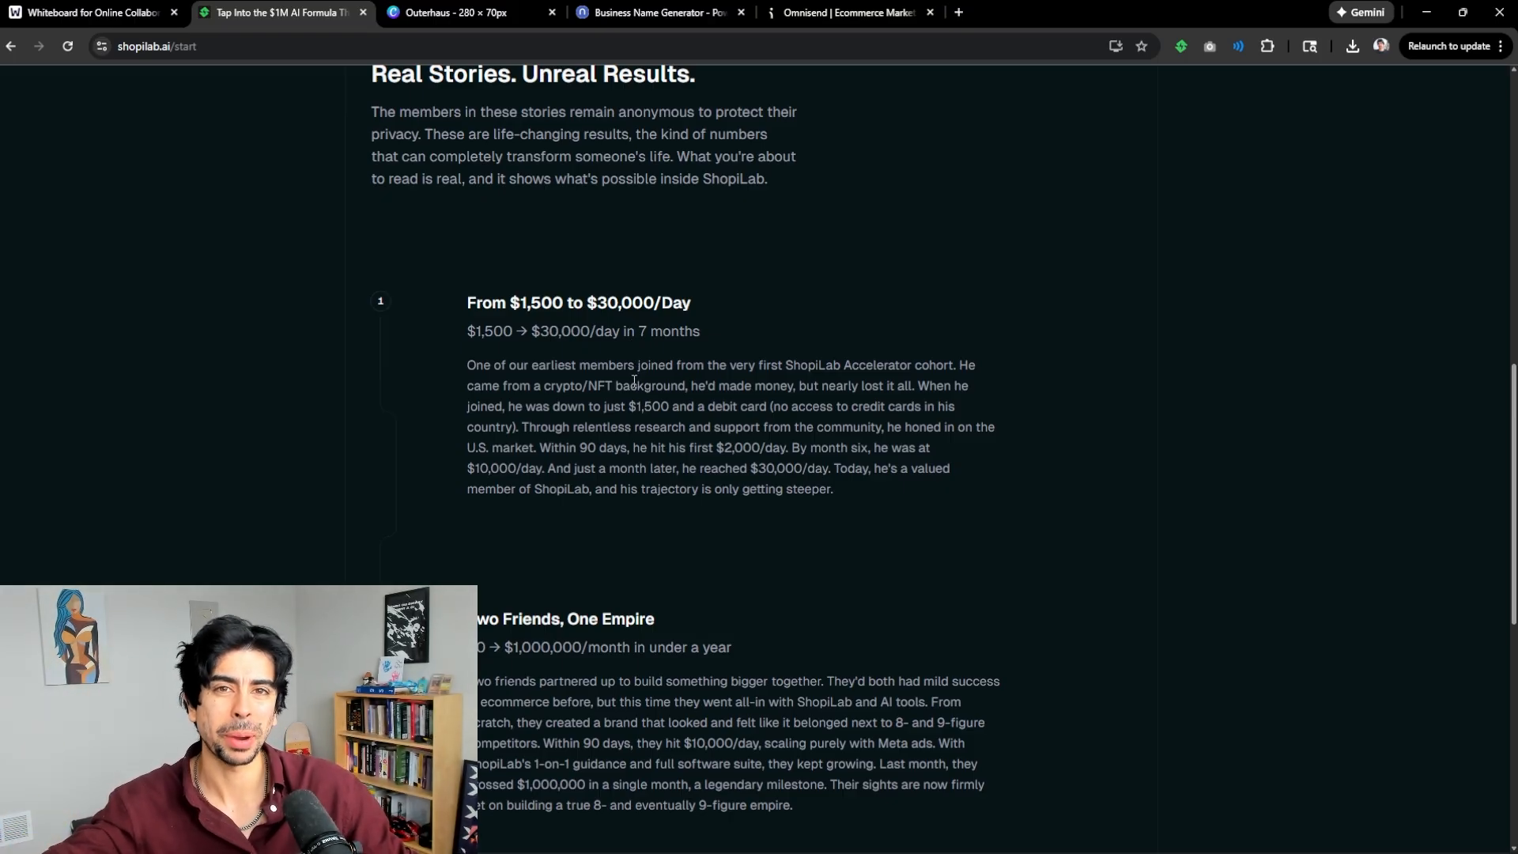
pyautogui.moveTo(636, 411)
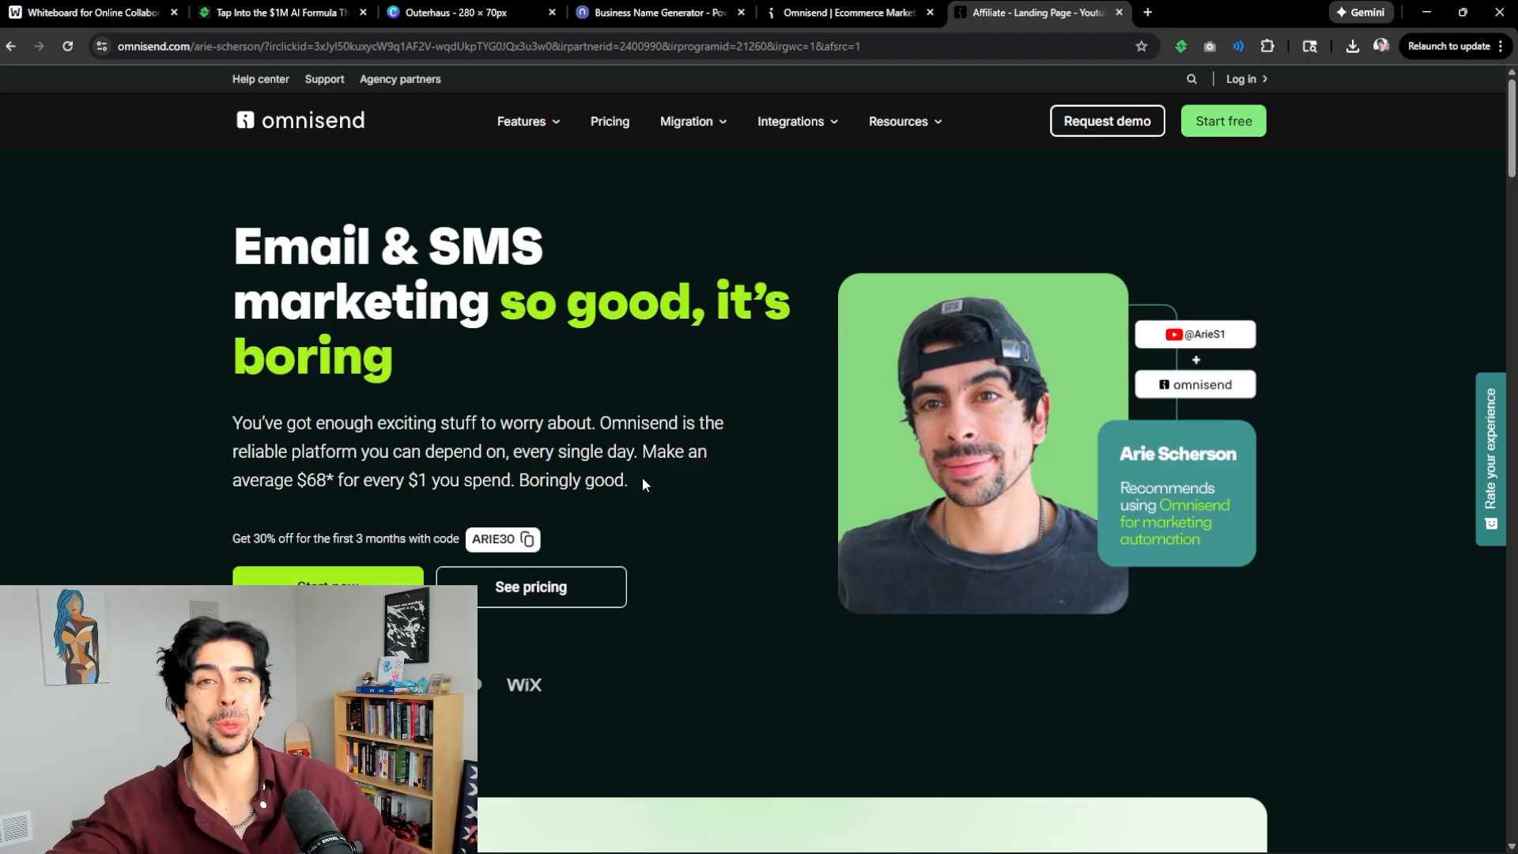
pyautogui.click(87, 12)
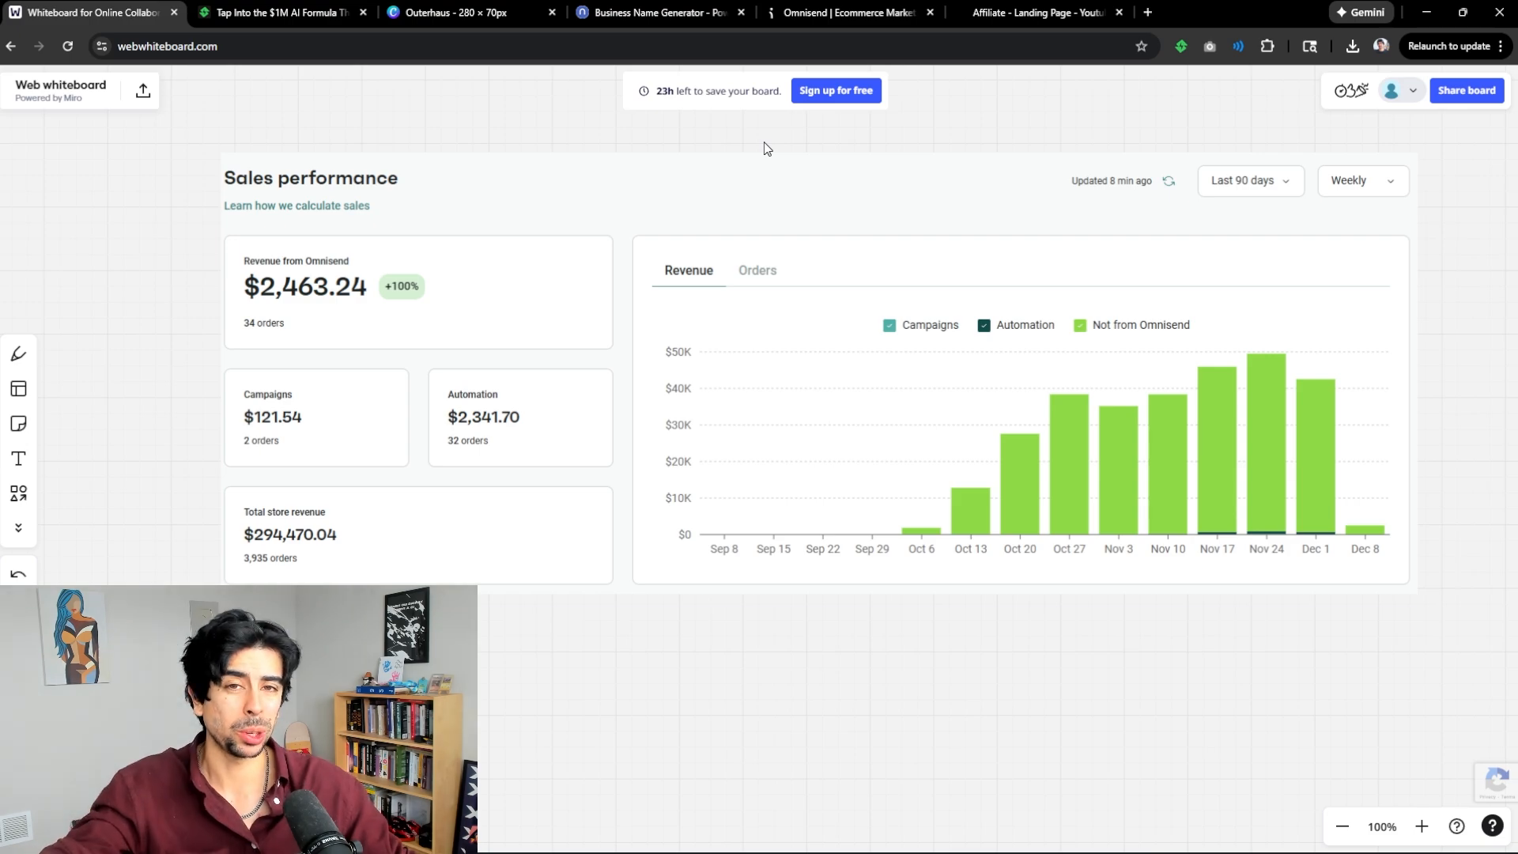
pyautogui.moveTo(610, 243)
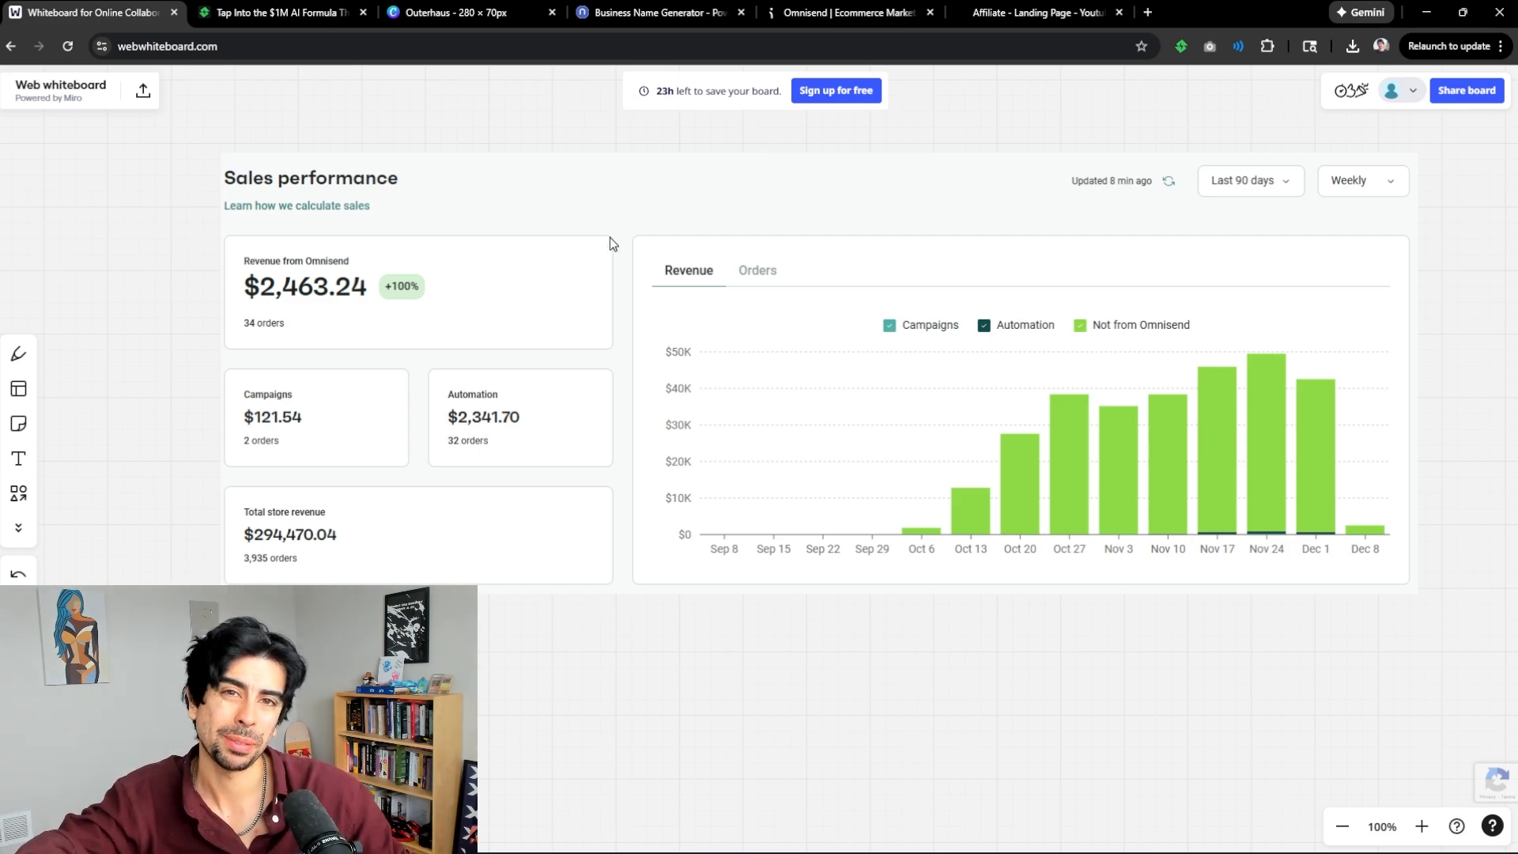